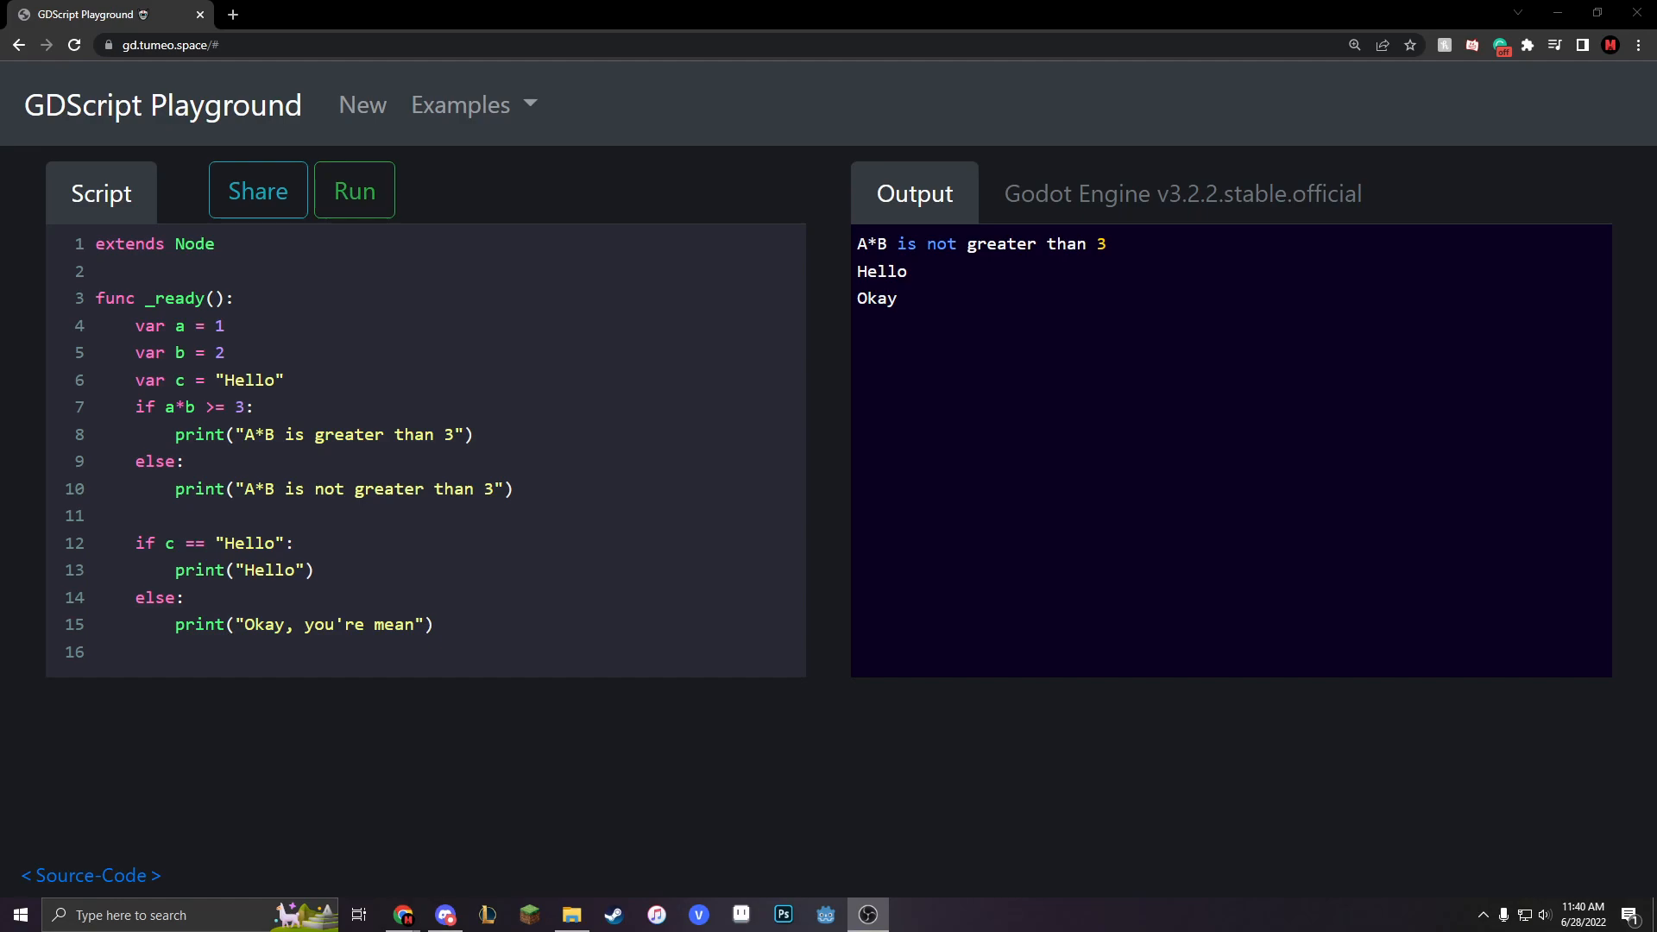
Delete both if/else blocks under var c, leaving only the a, b and c declarations
click(476, 434)
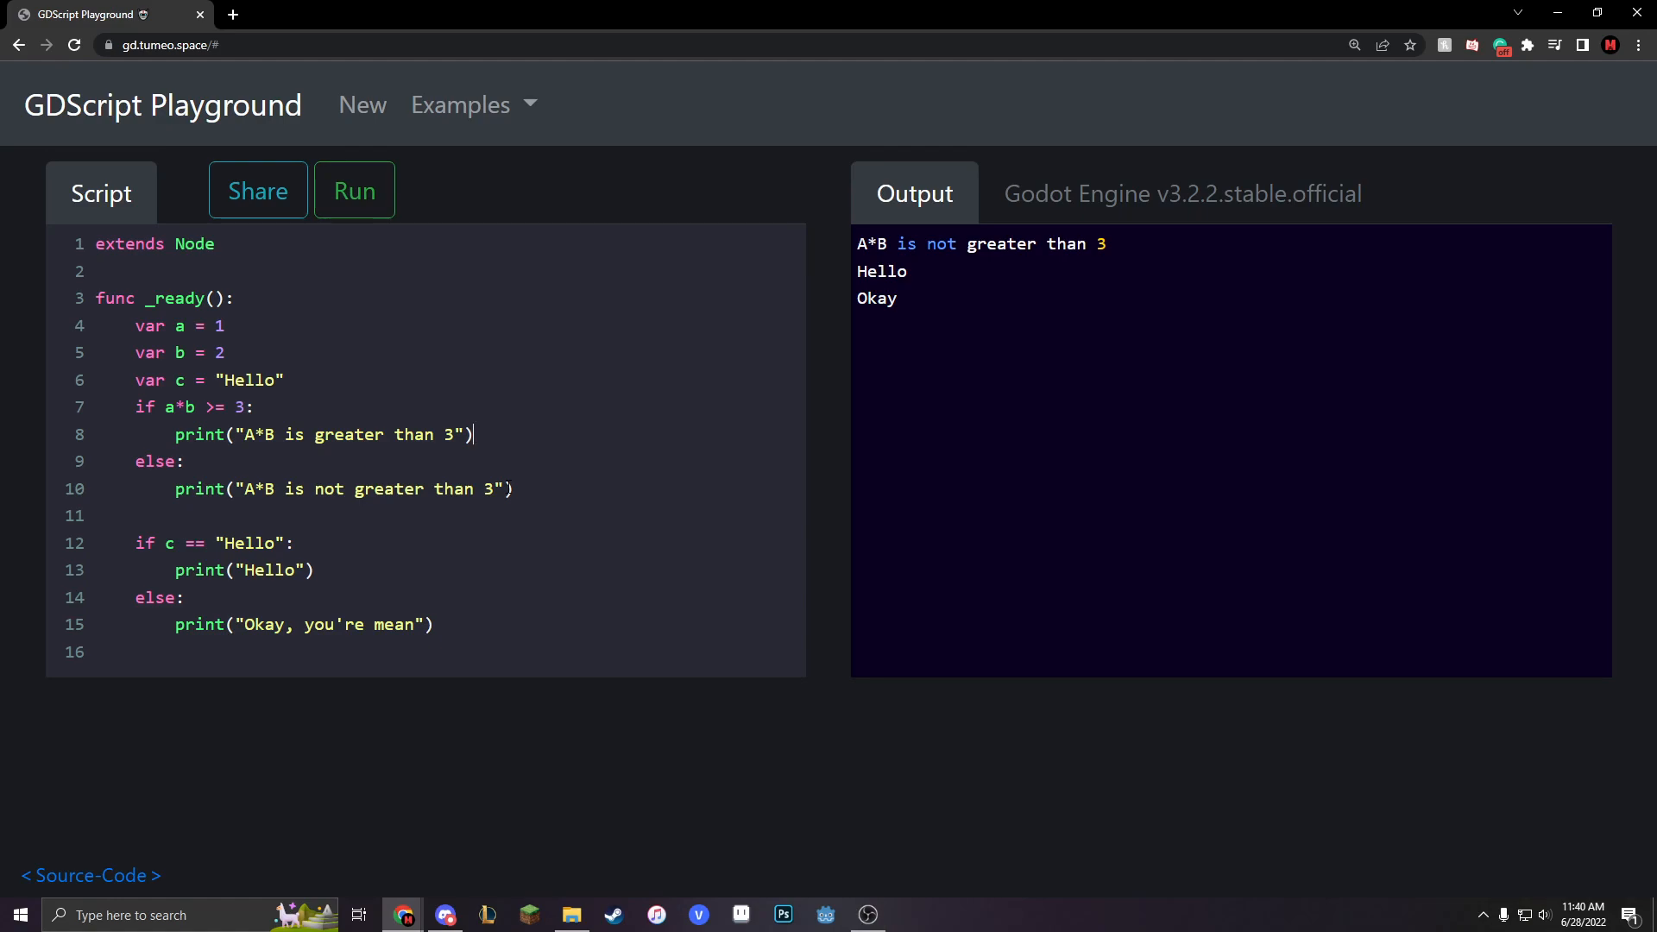
mouse_move(518, 441)
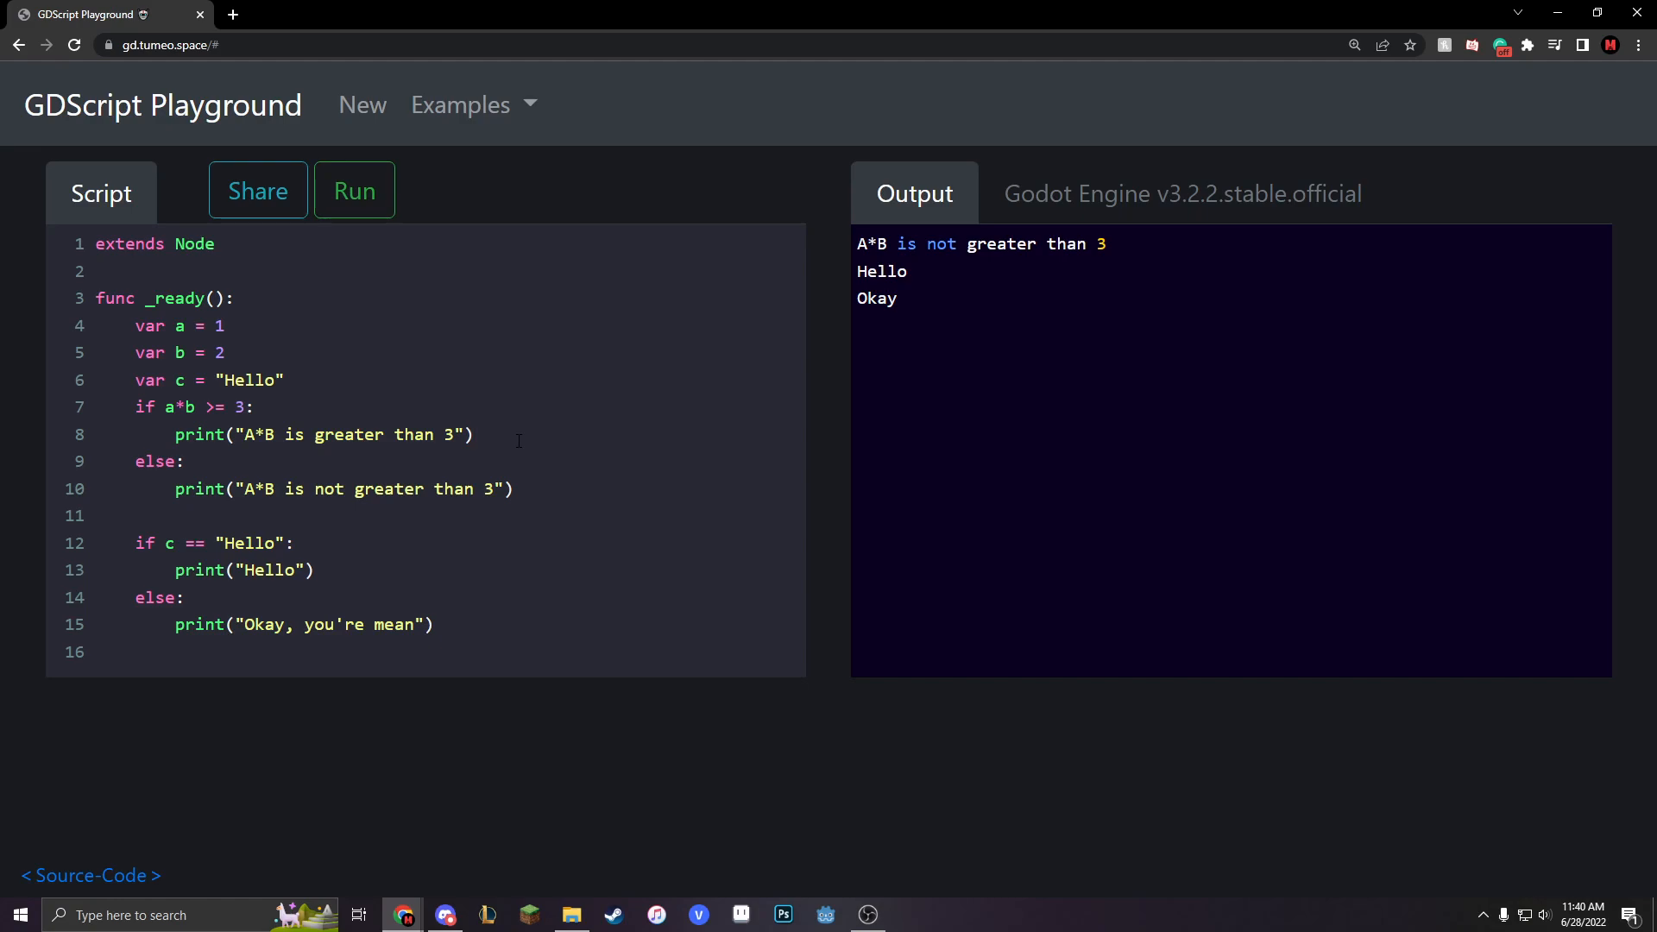
click(474, 434)
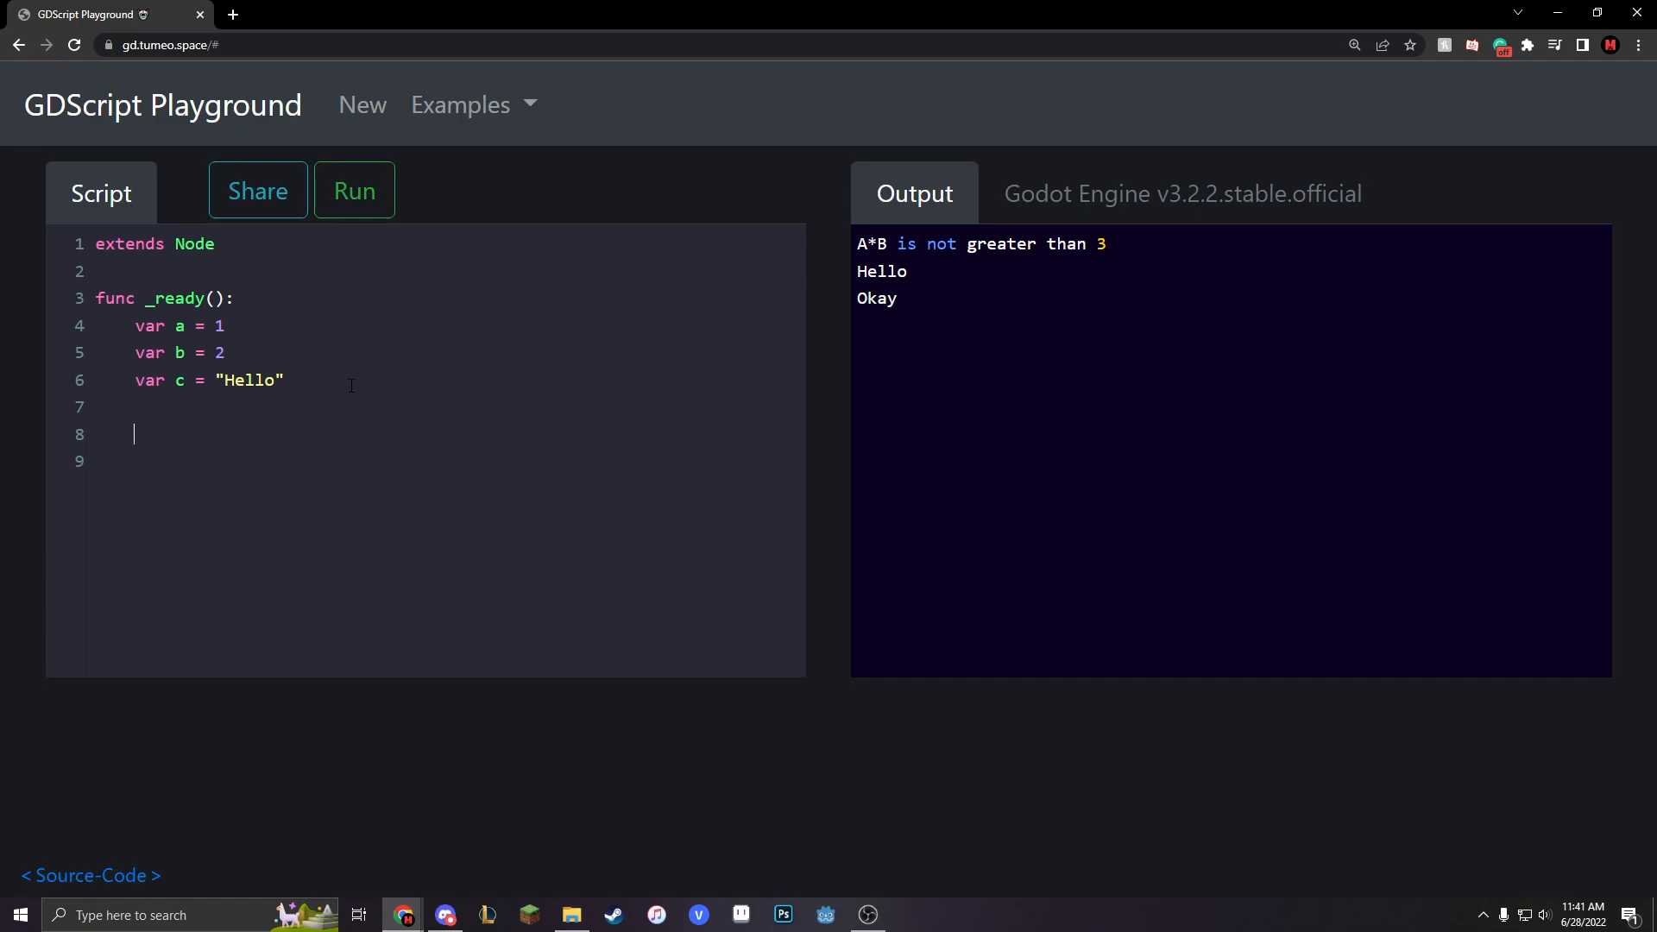
Start a 'match c:' block with a "Hello" case that prints "Hello"
text(match)
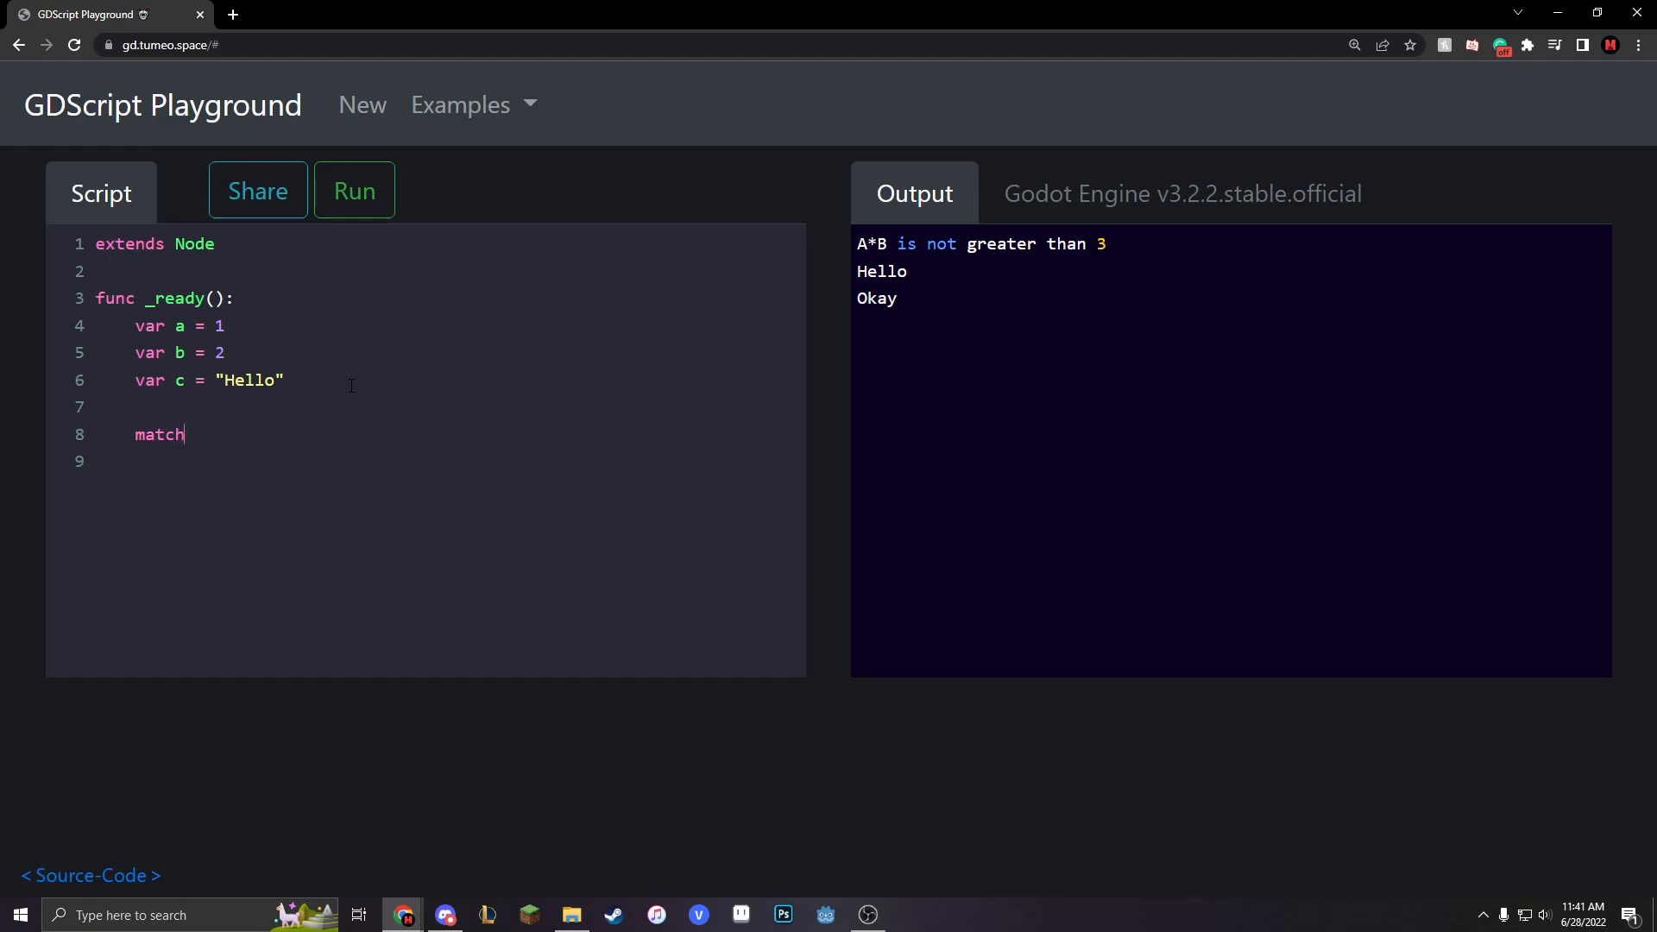
text(c)
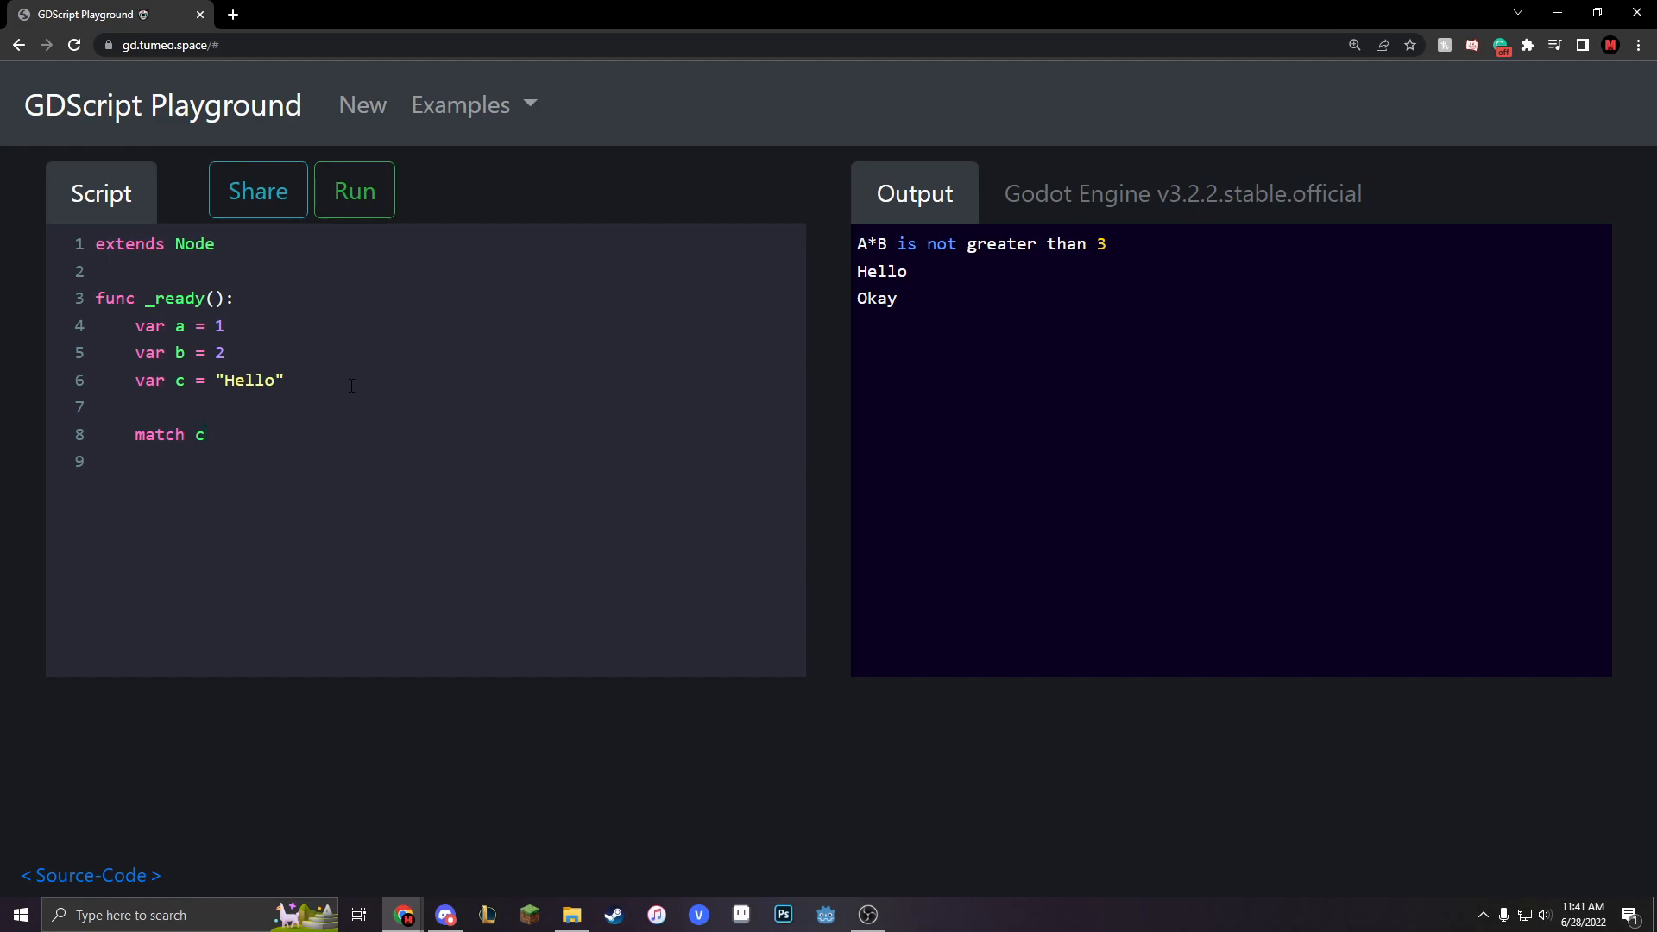
text(:)
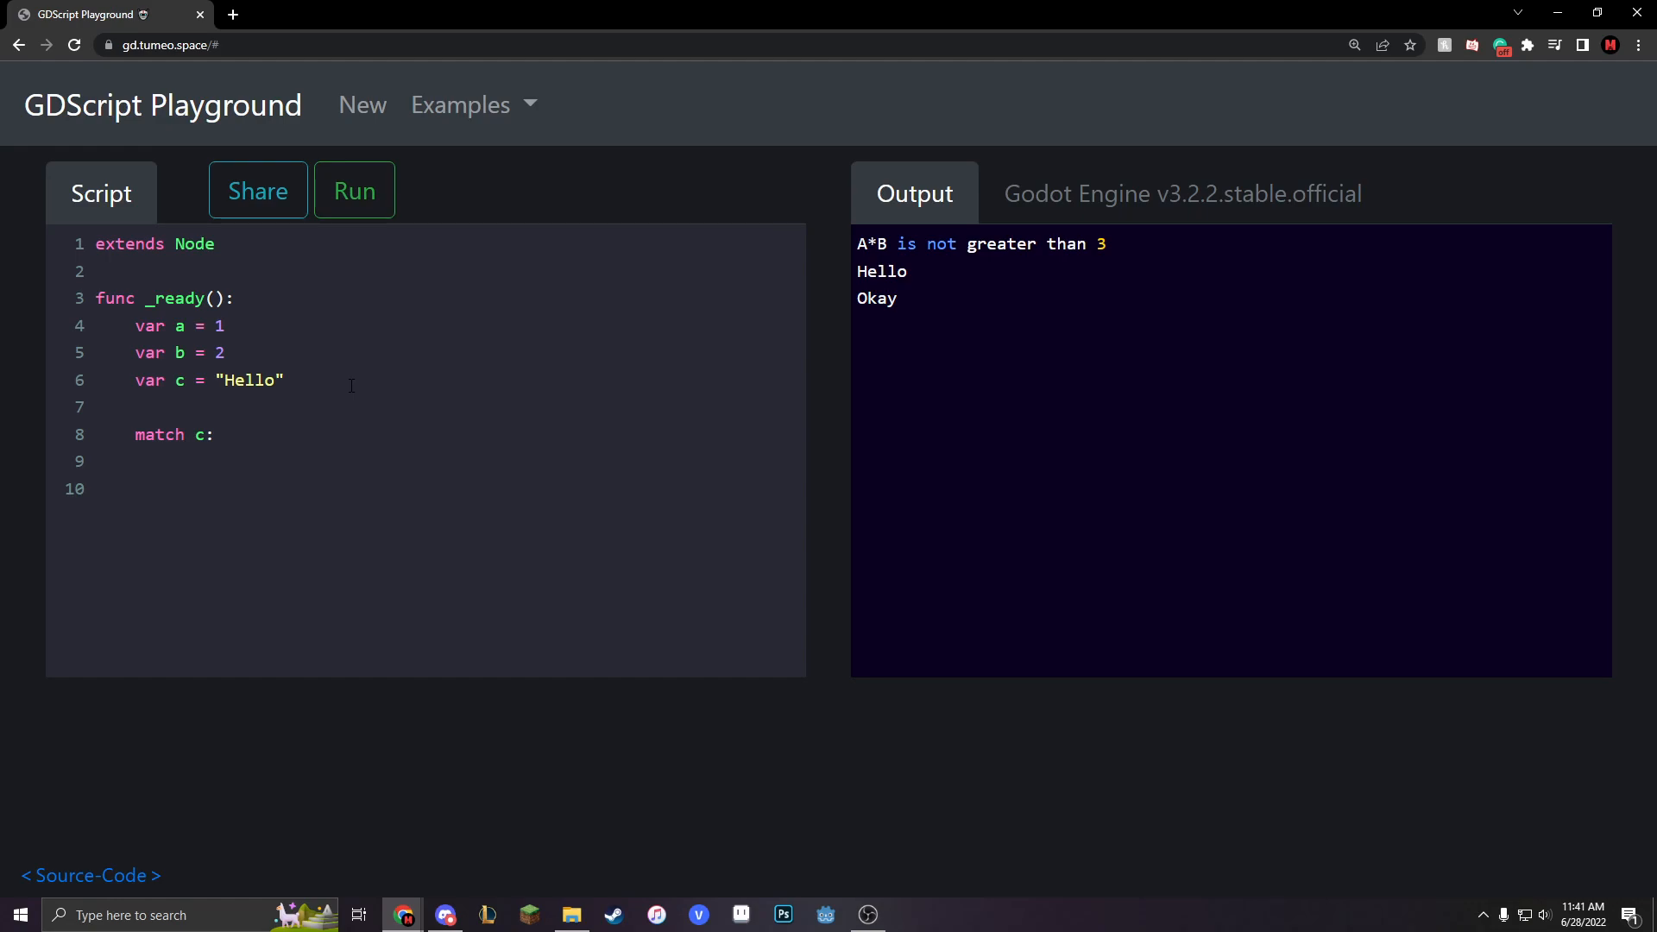
text("He)
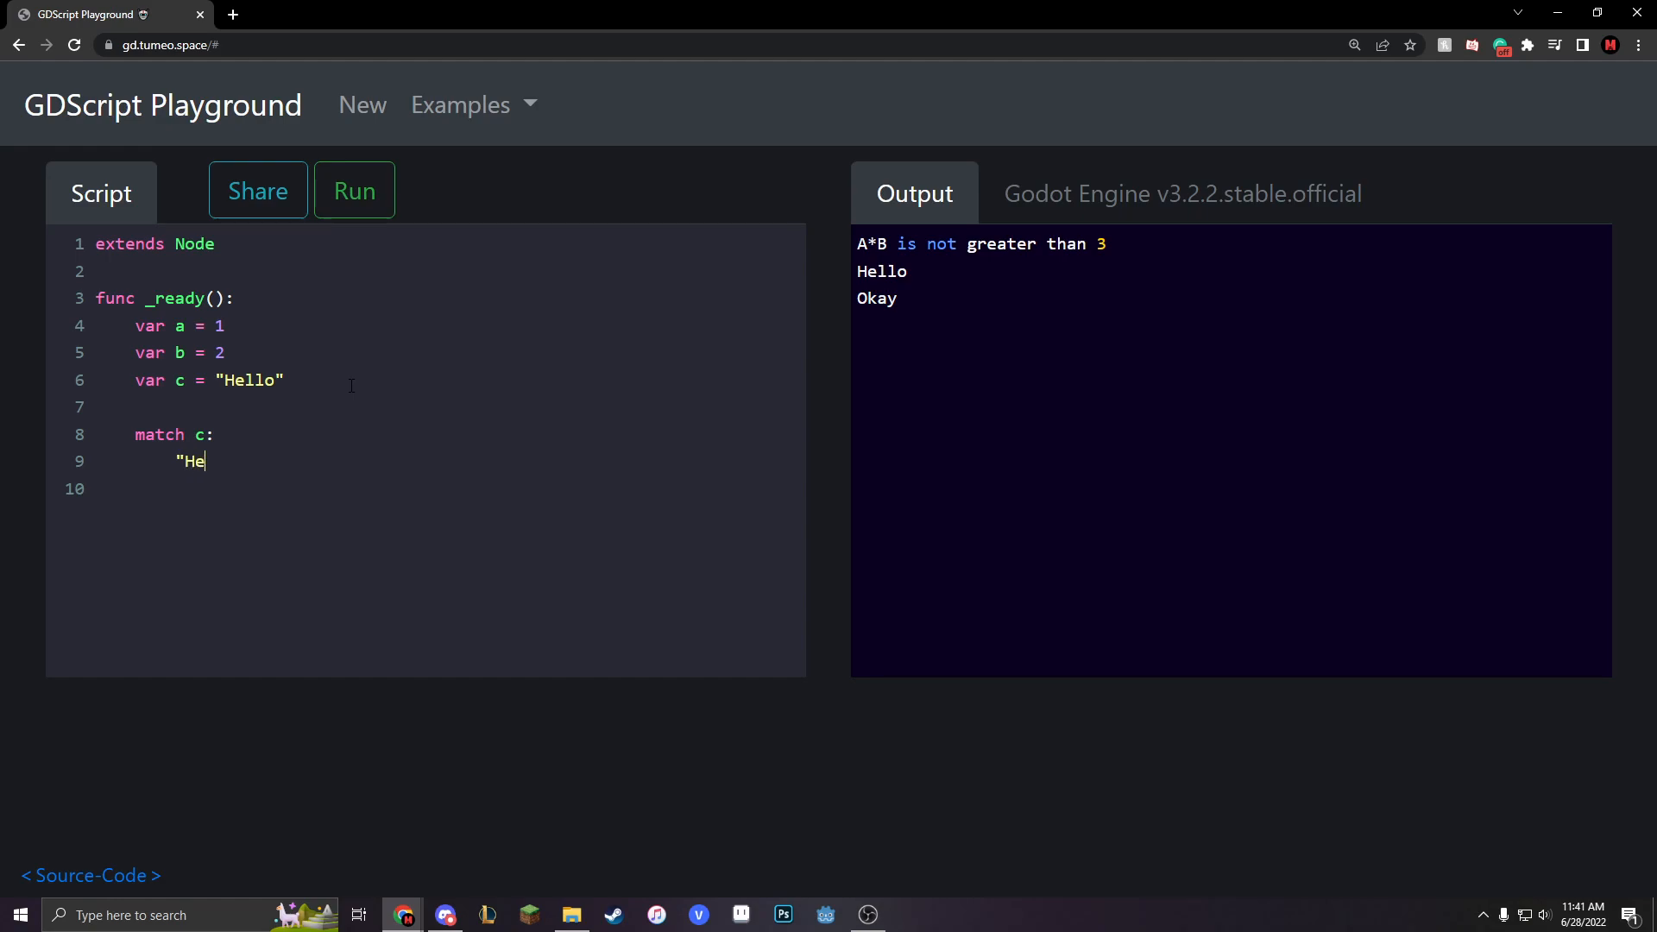
text(llo)
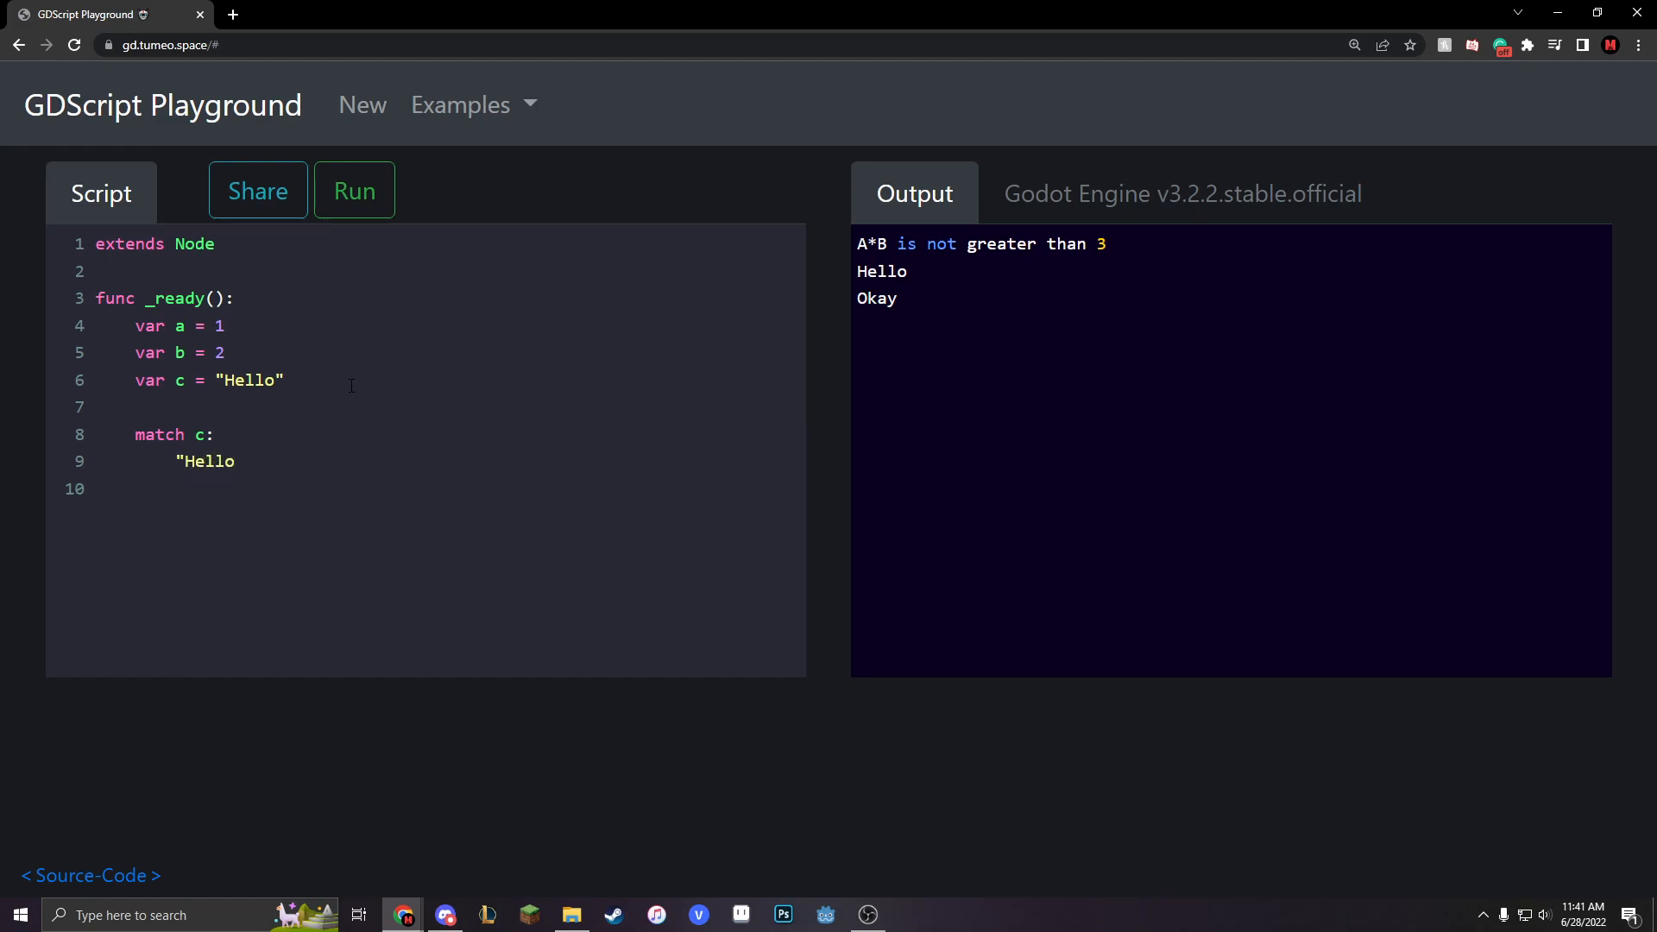
text(")
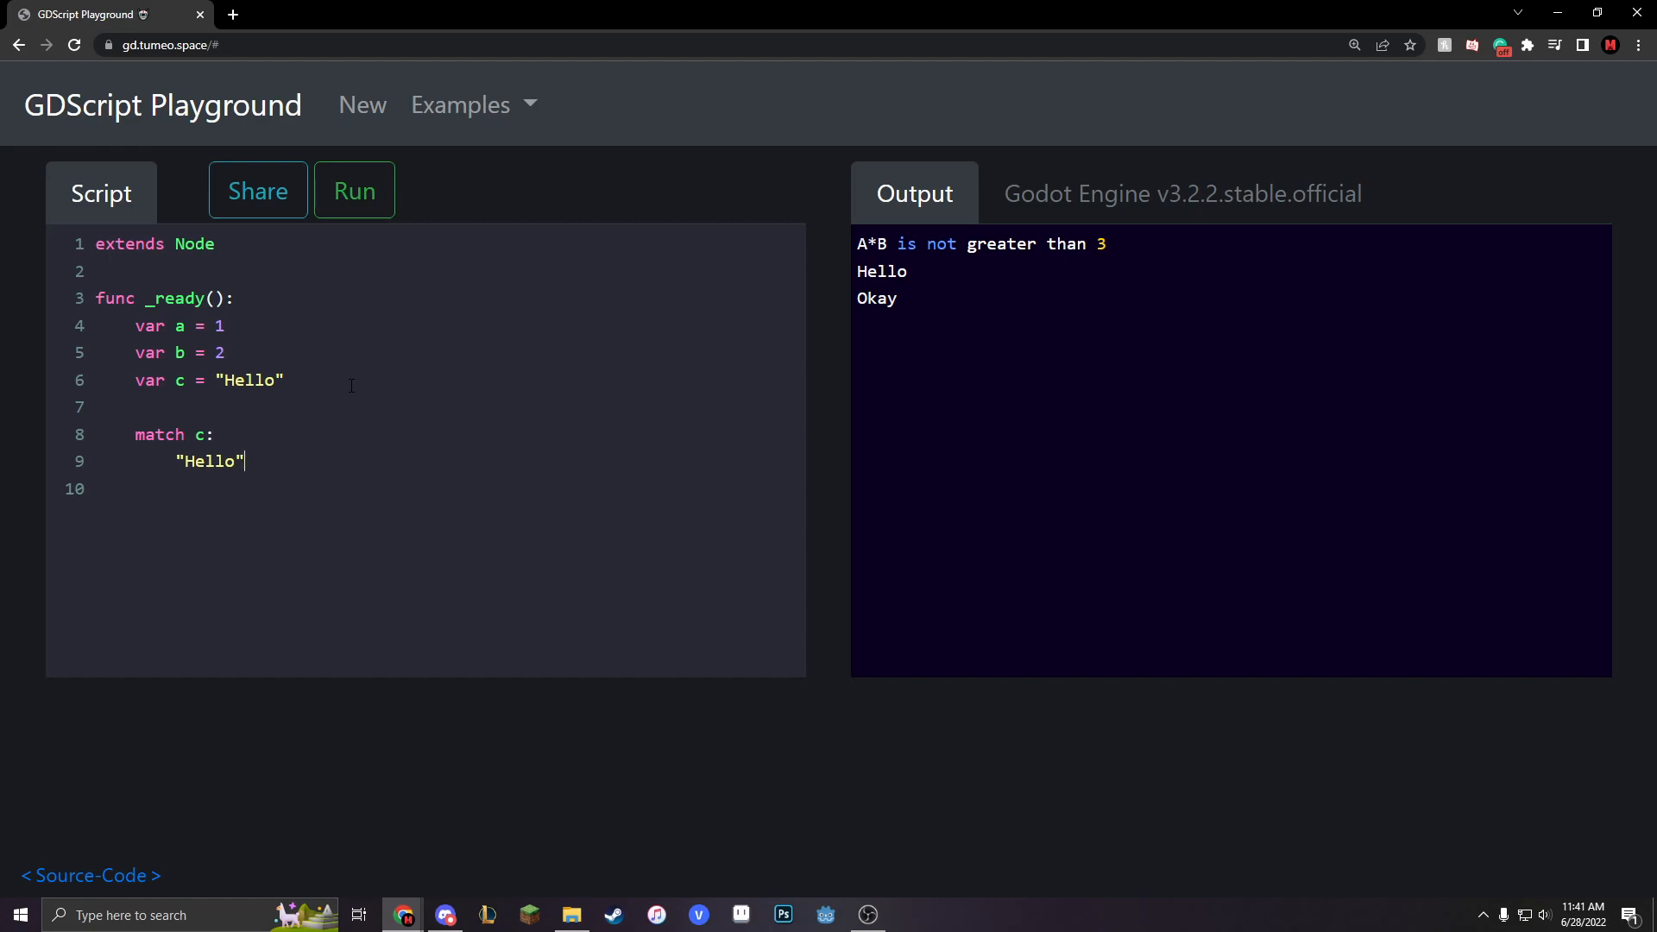
text(:)
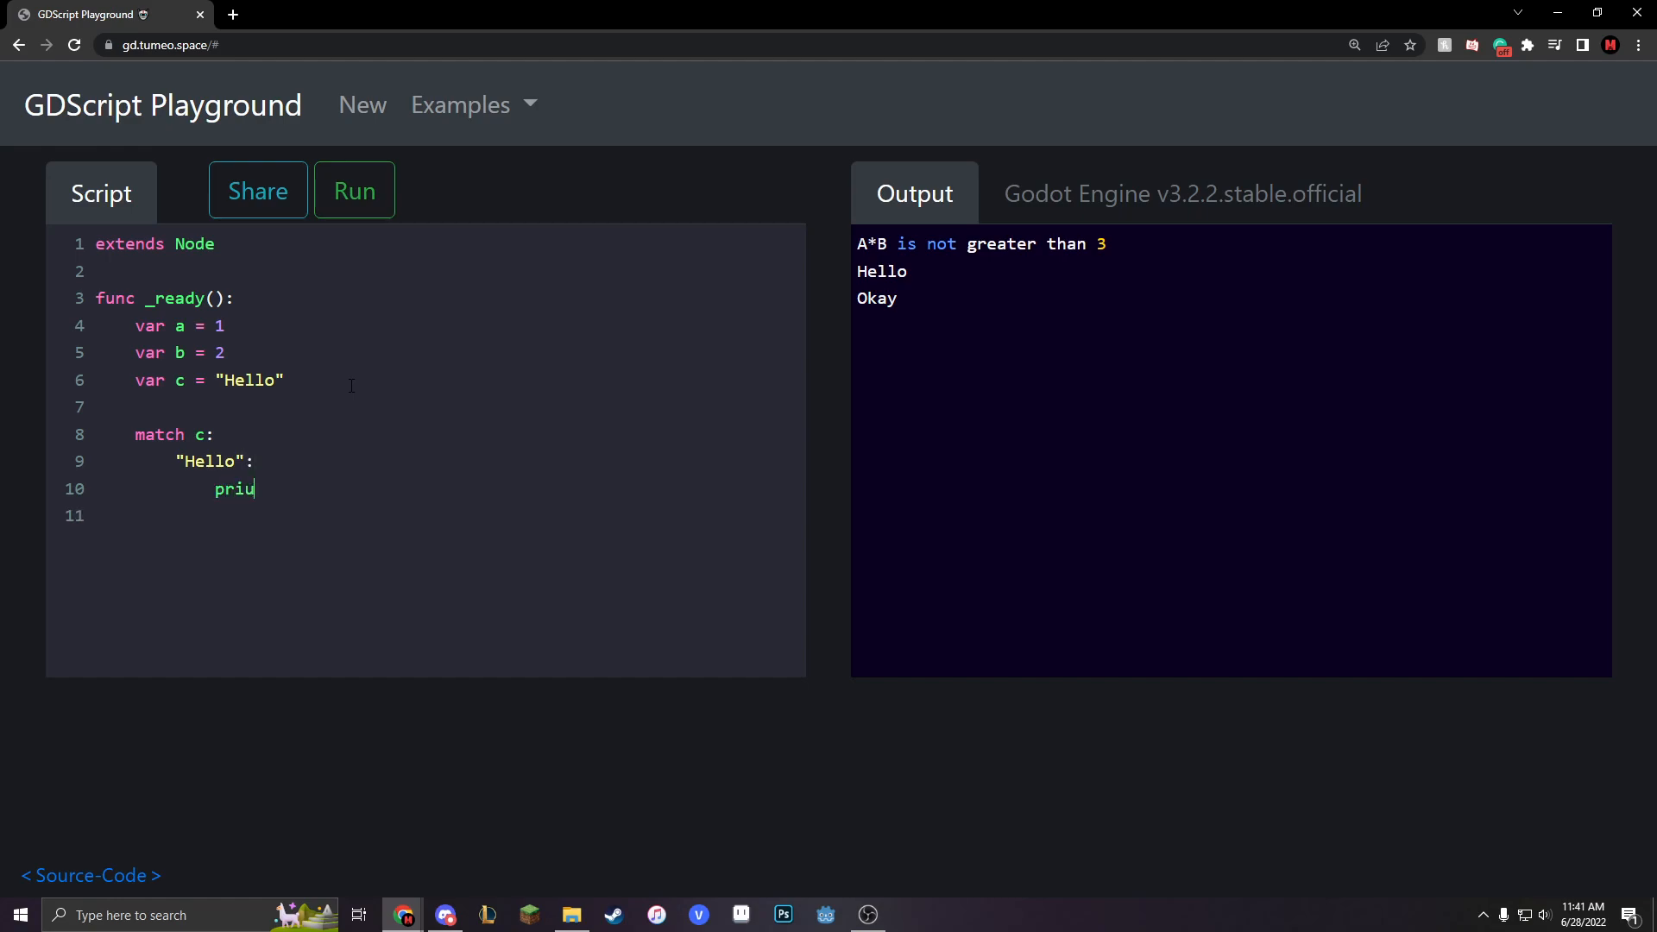
text(nt("H)
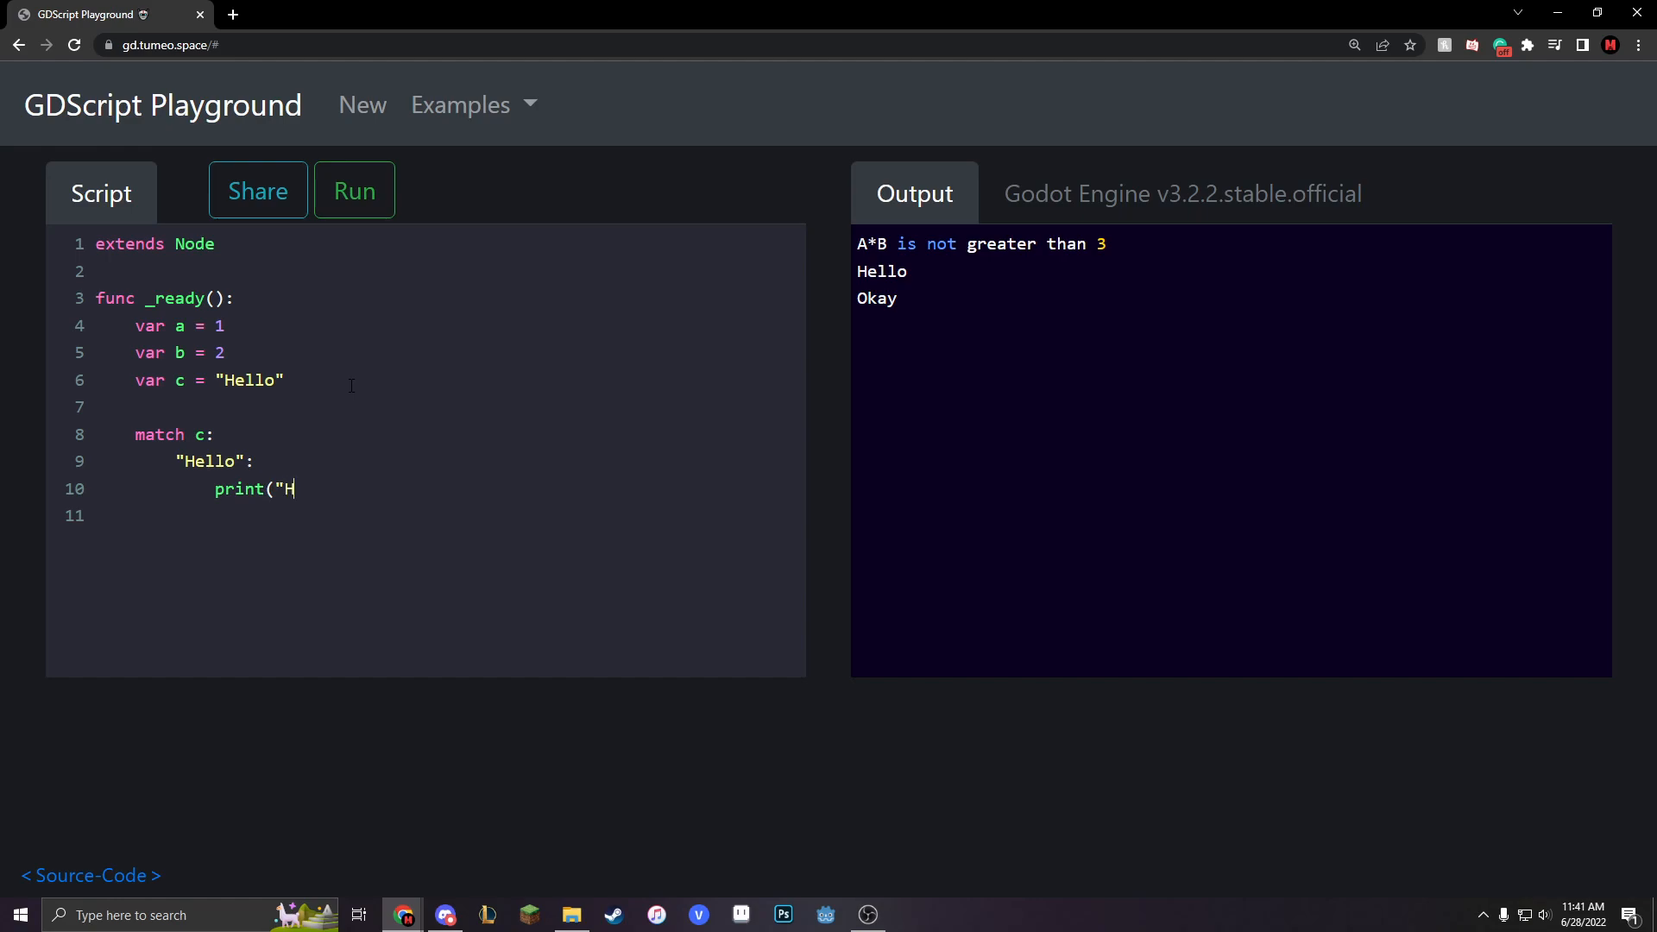
text(ello)
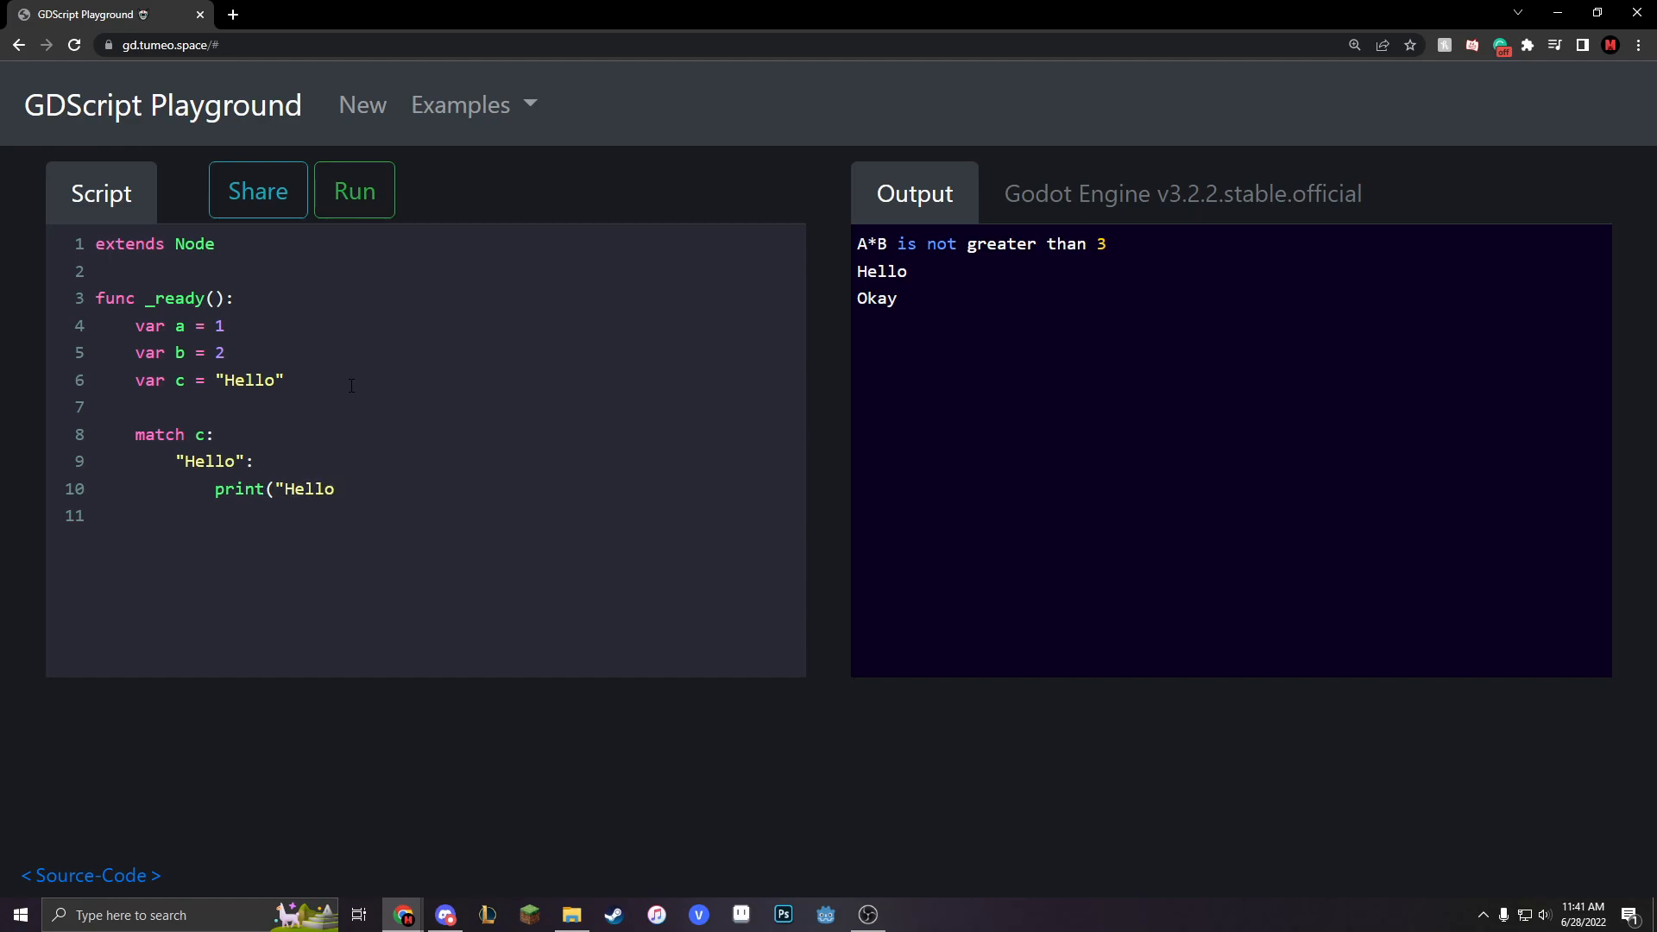
text("))
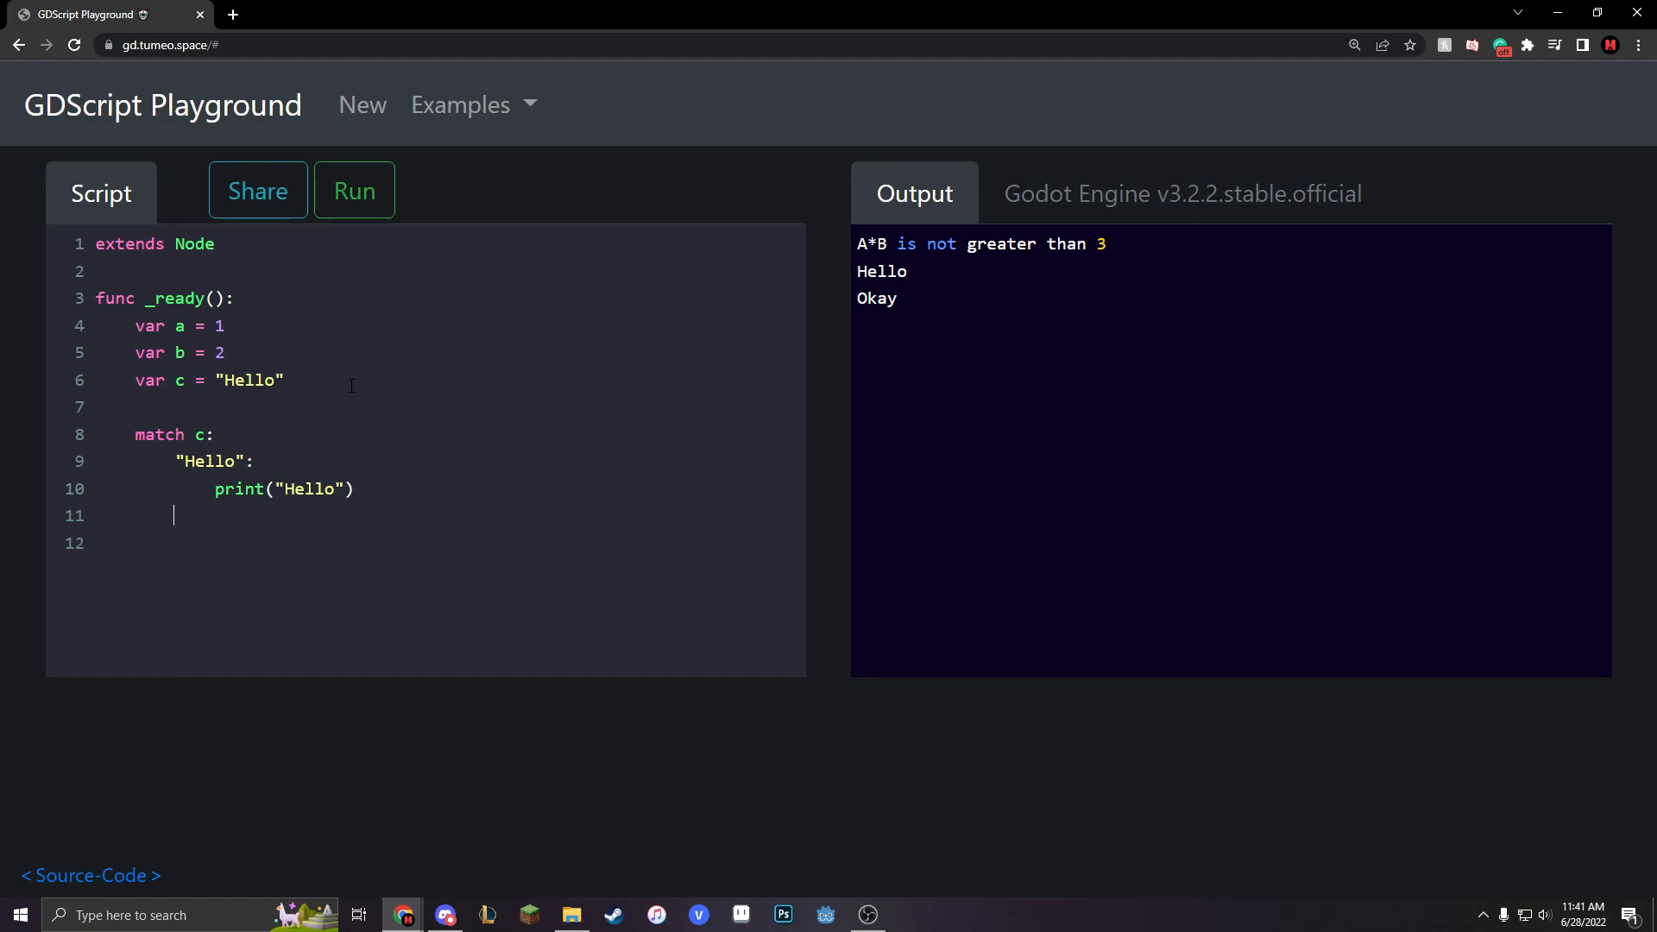
Add "hello" and "poop" cases, each printing its own string
text("hello)
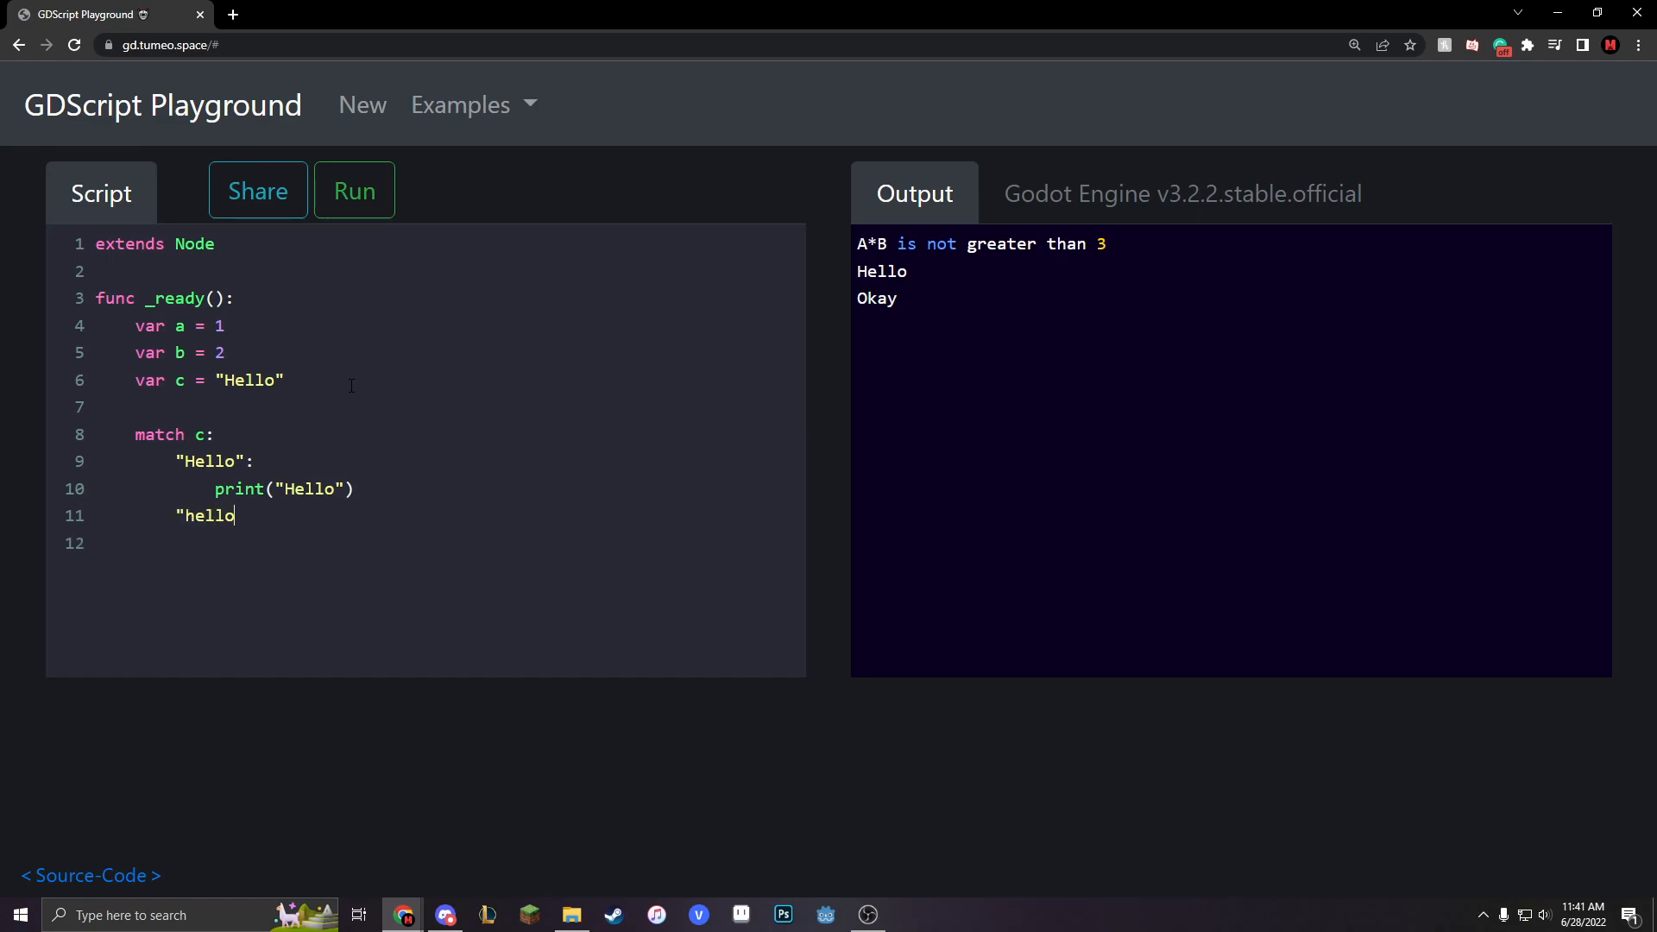
text(":)
click(447, 543)
text(pri)
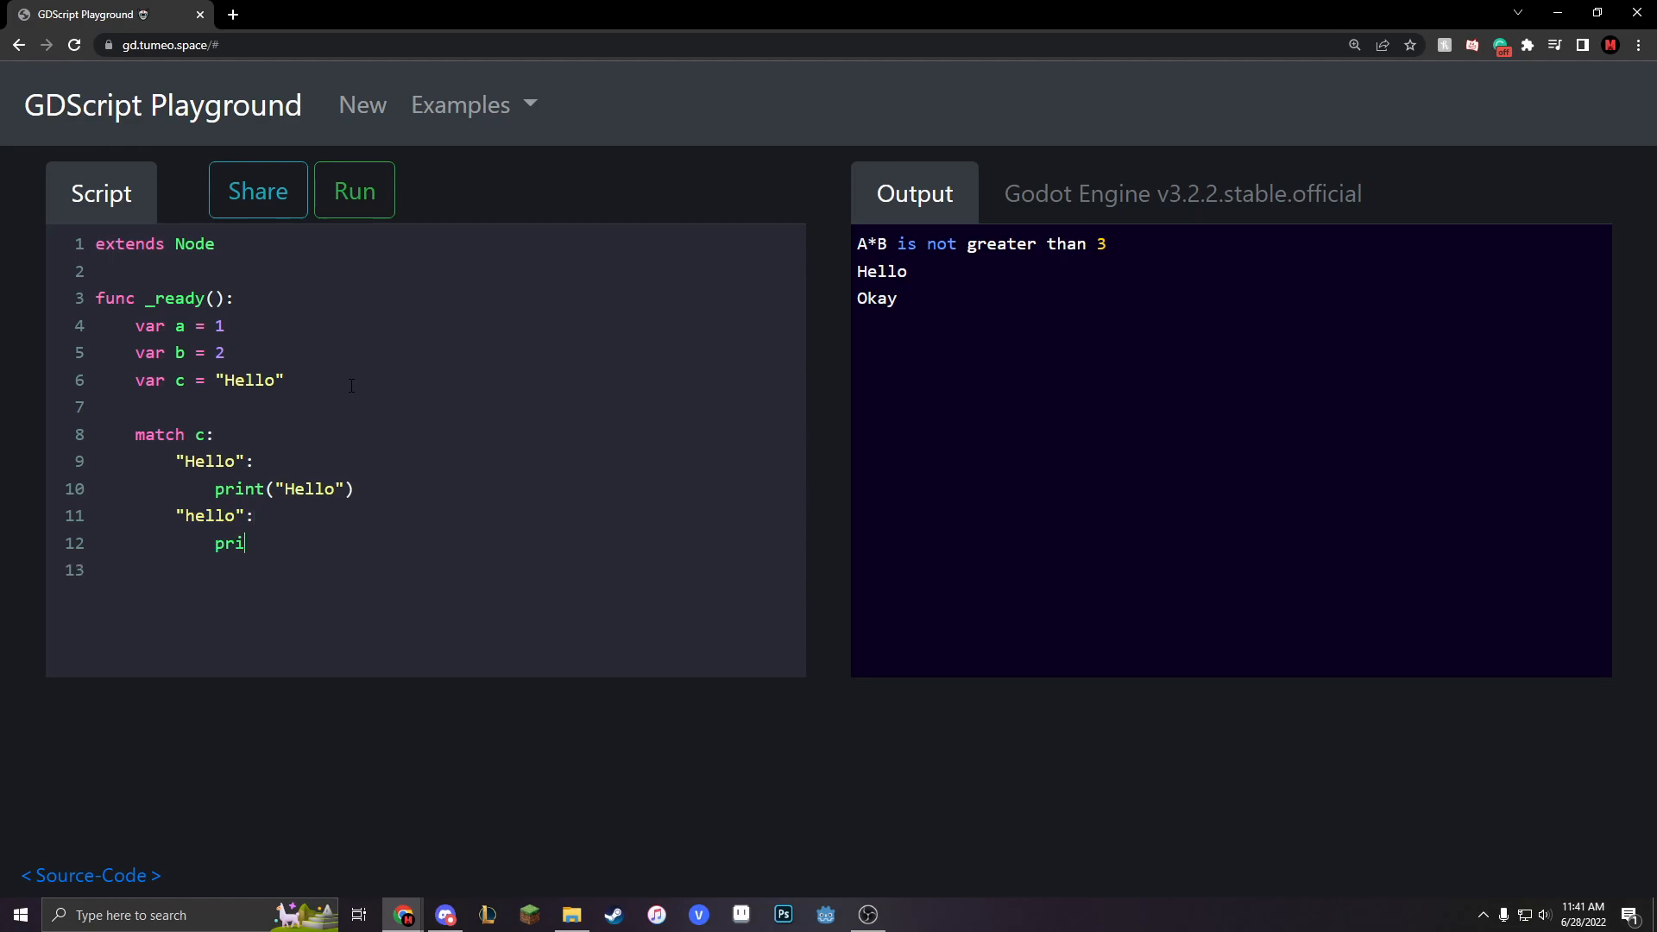
text(nt(")
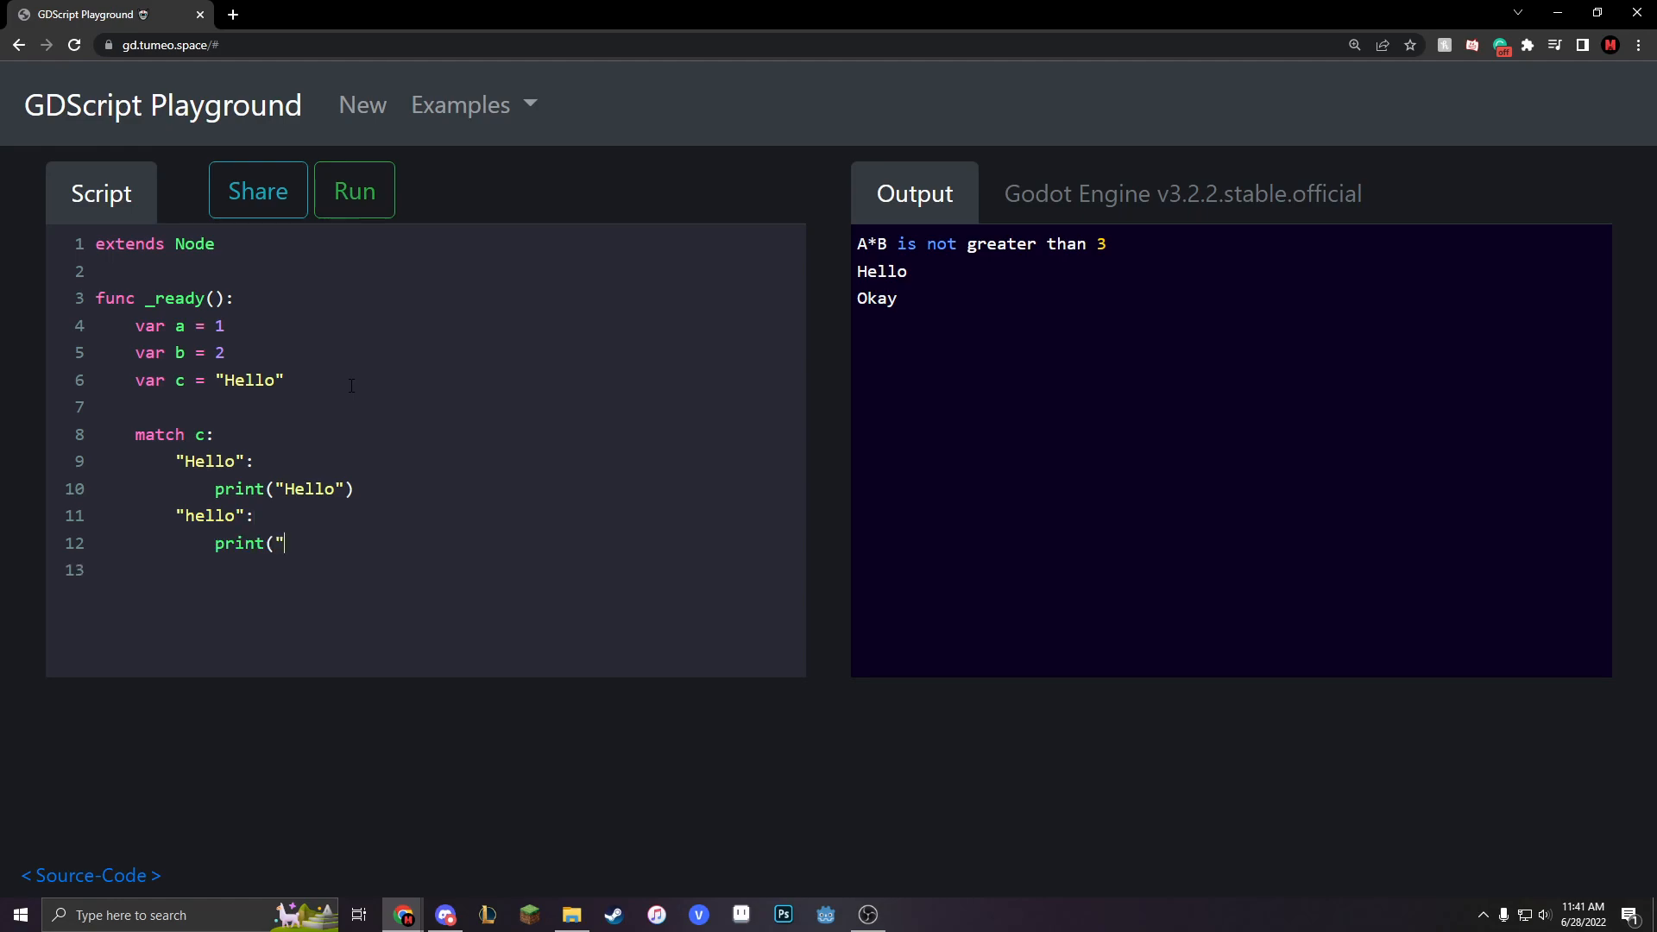
text(hello)
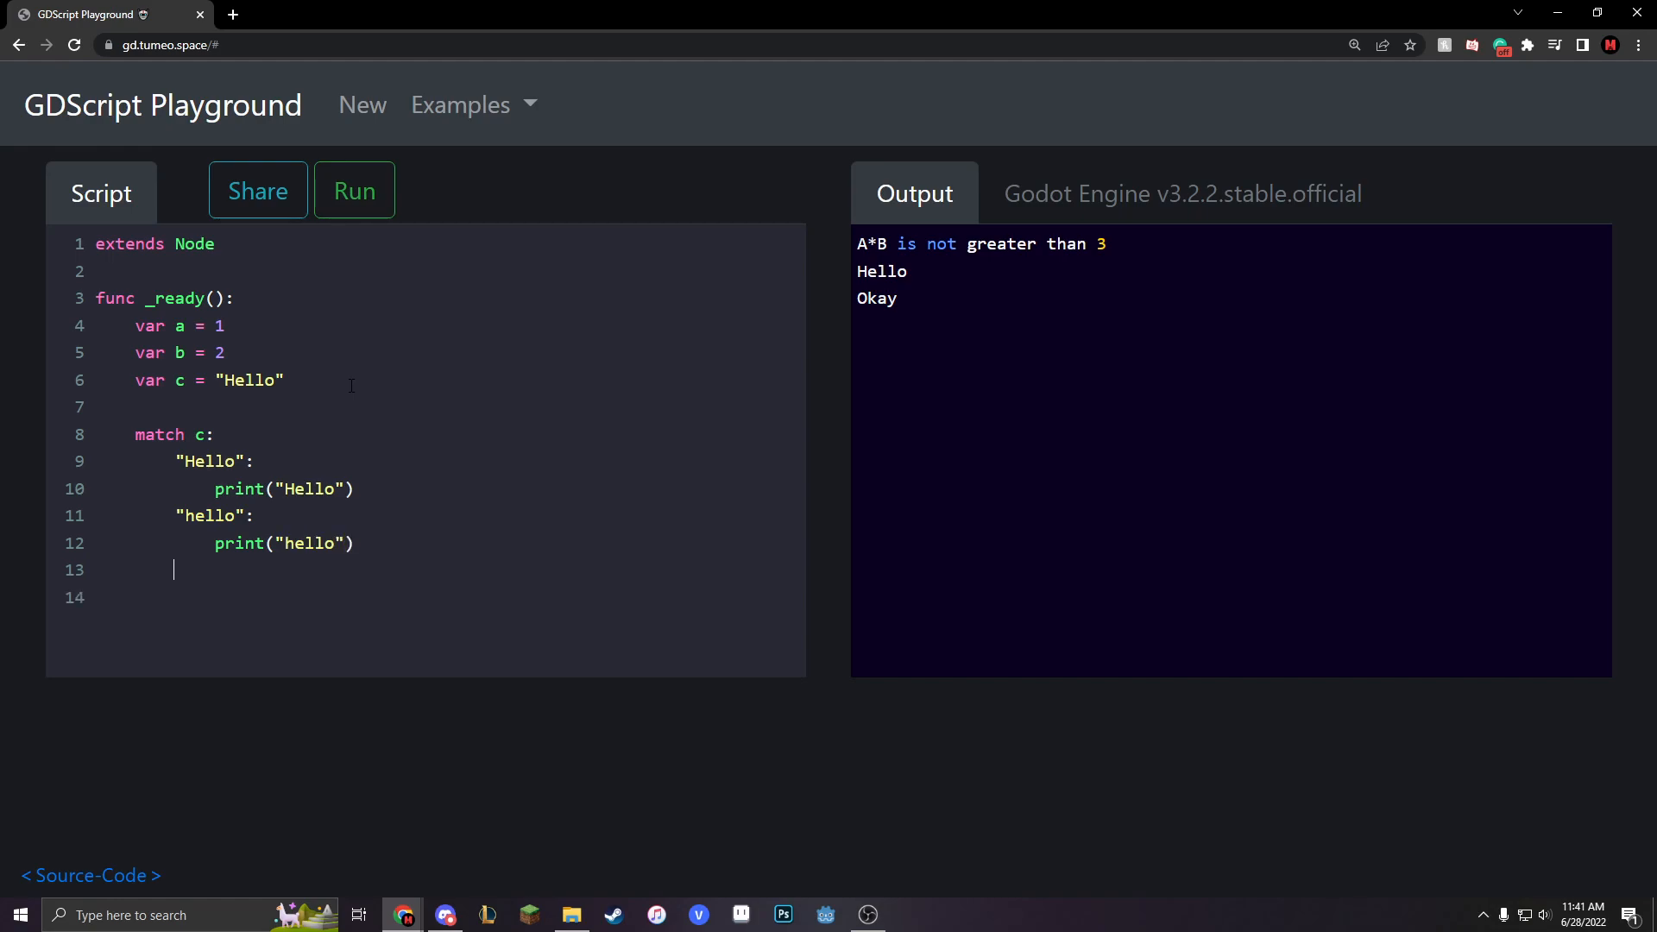
text(")
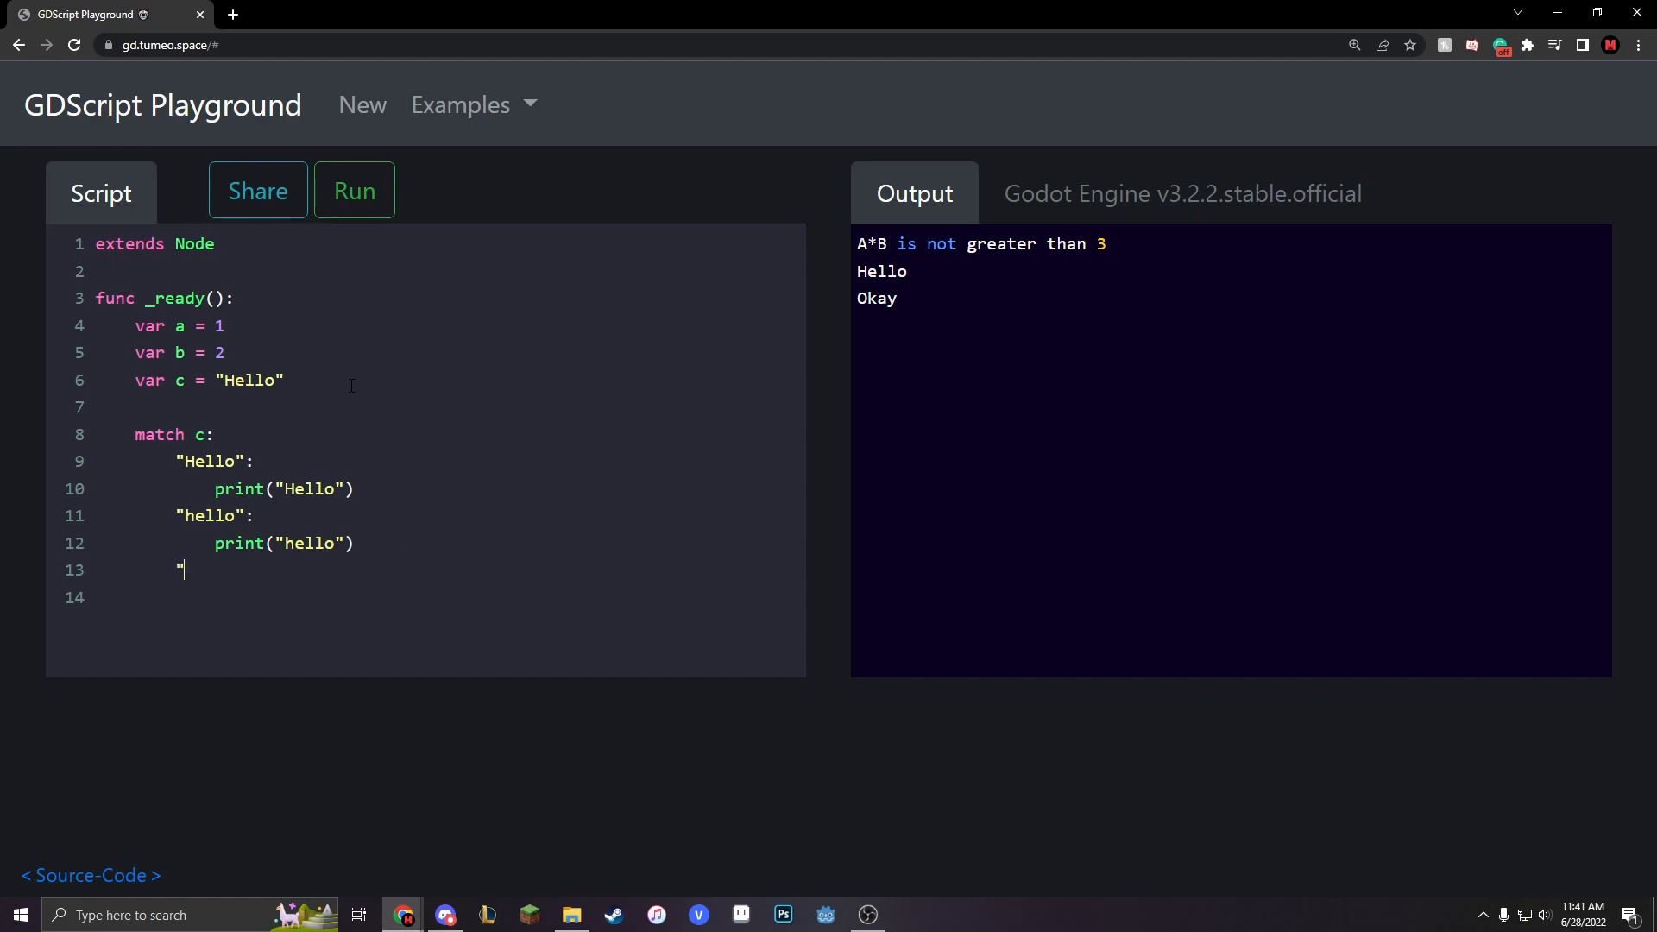
text(poop")
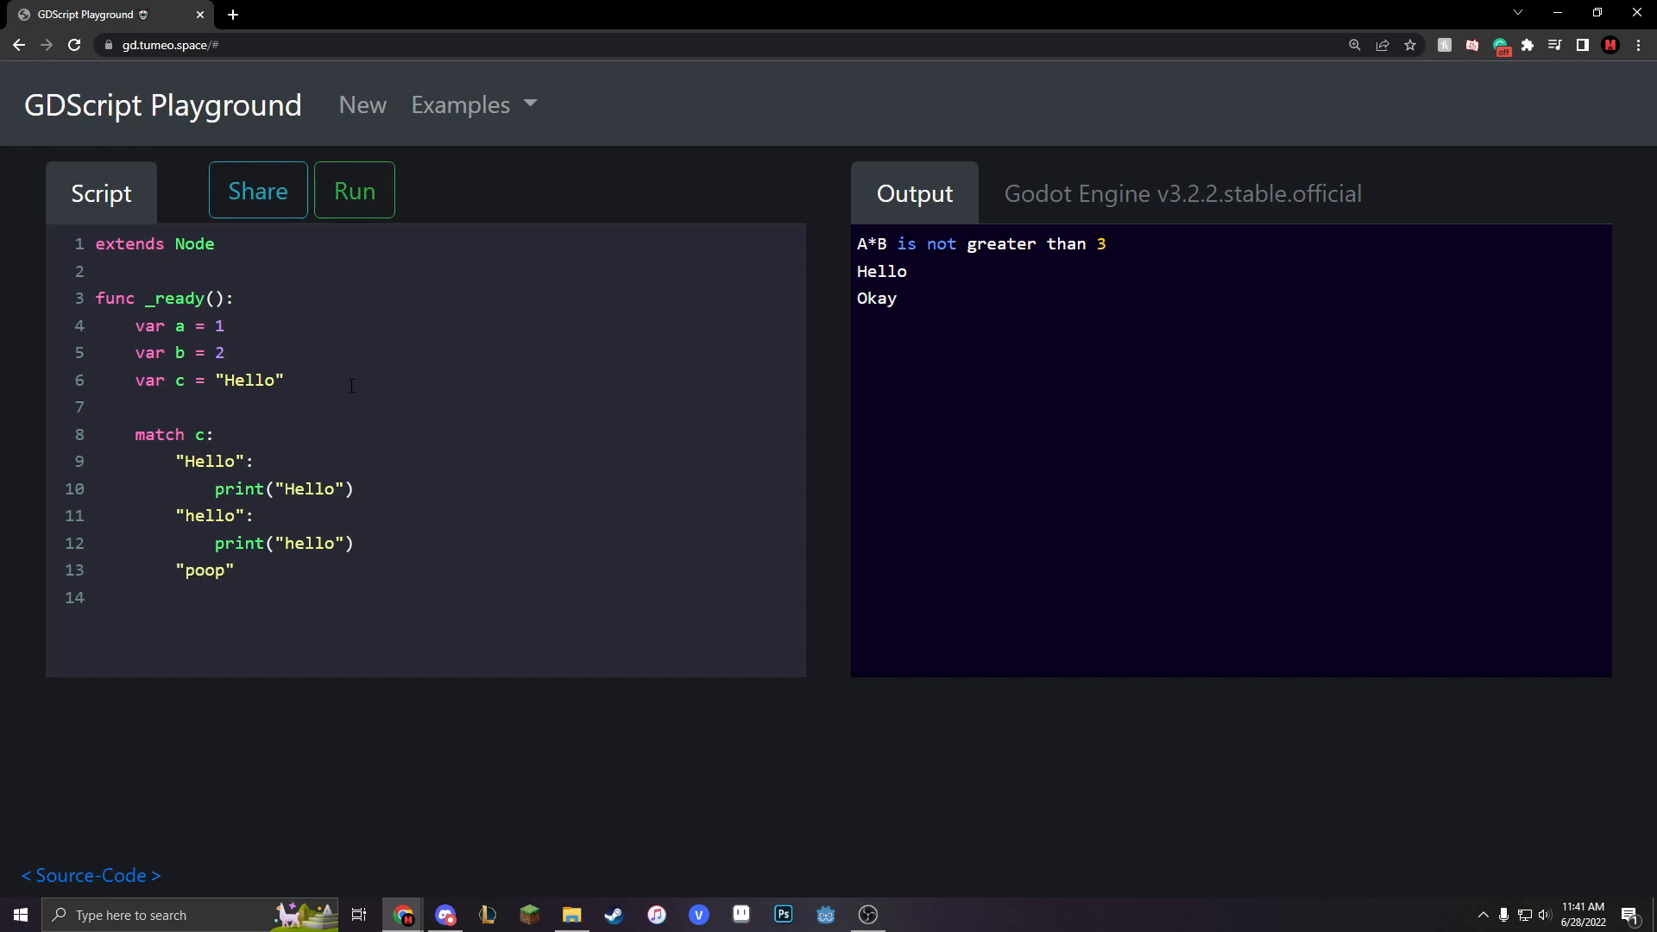
text(:)
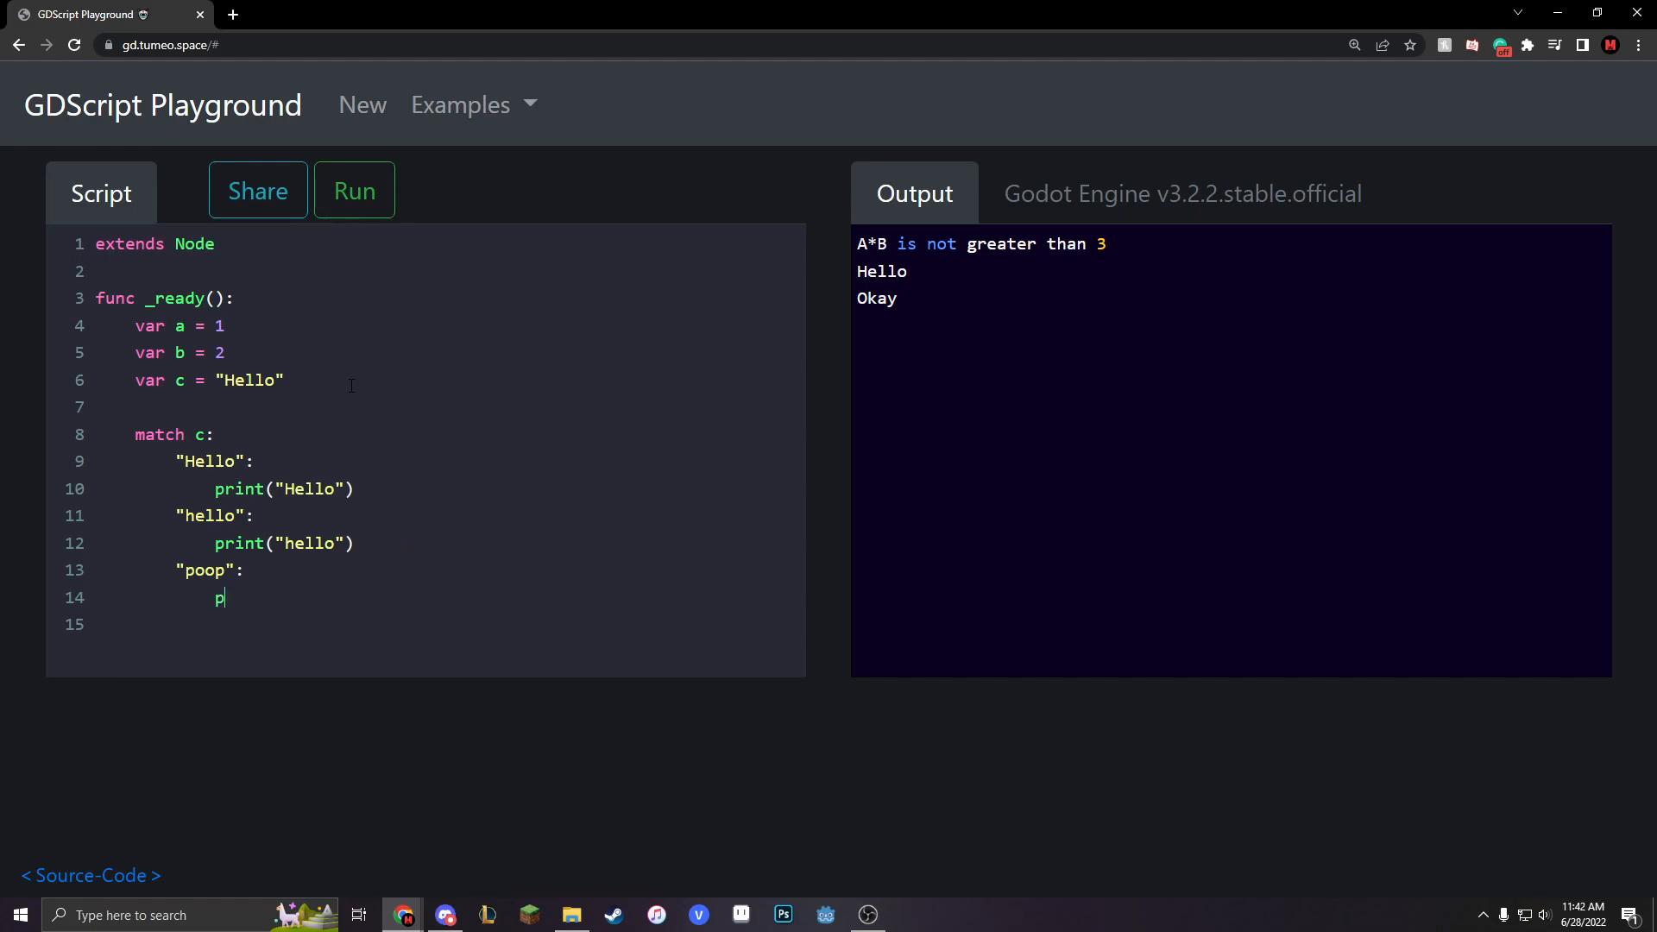
text(rint()
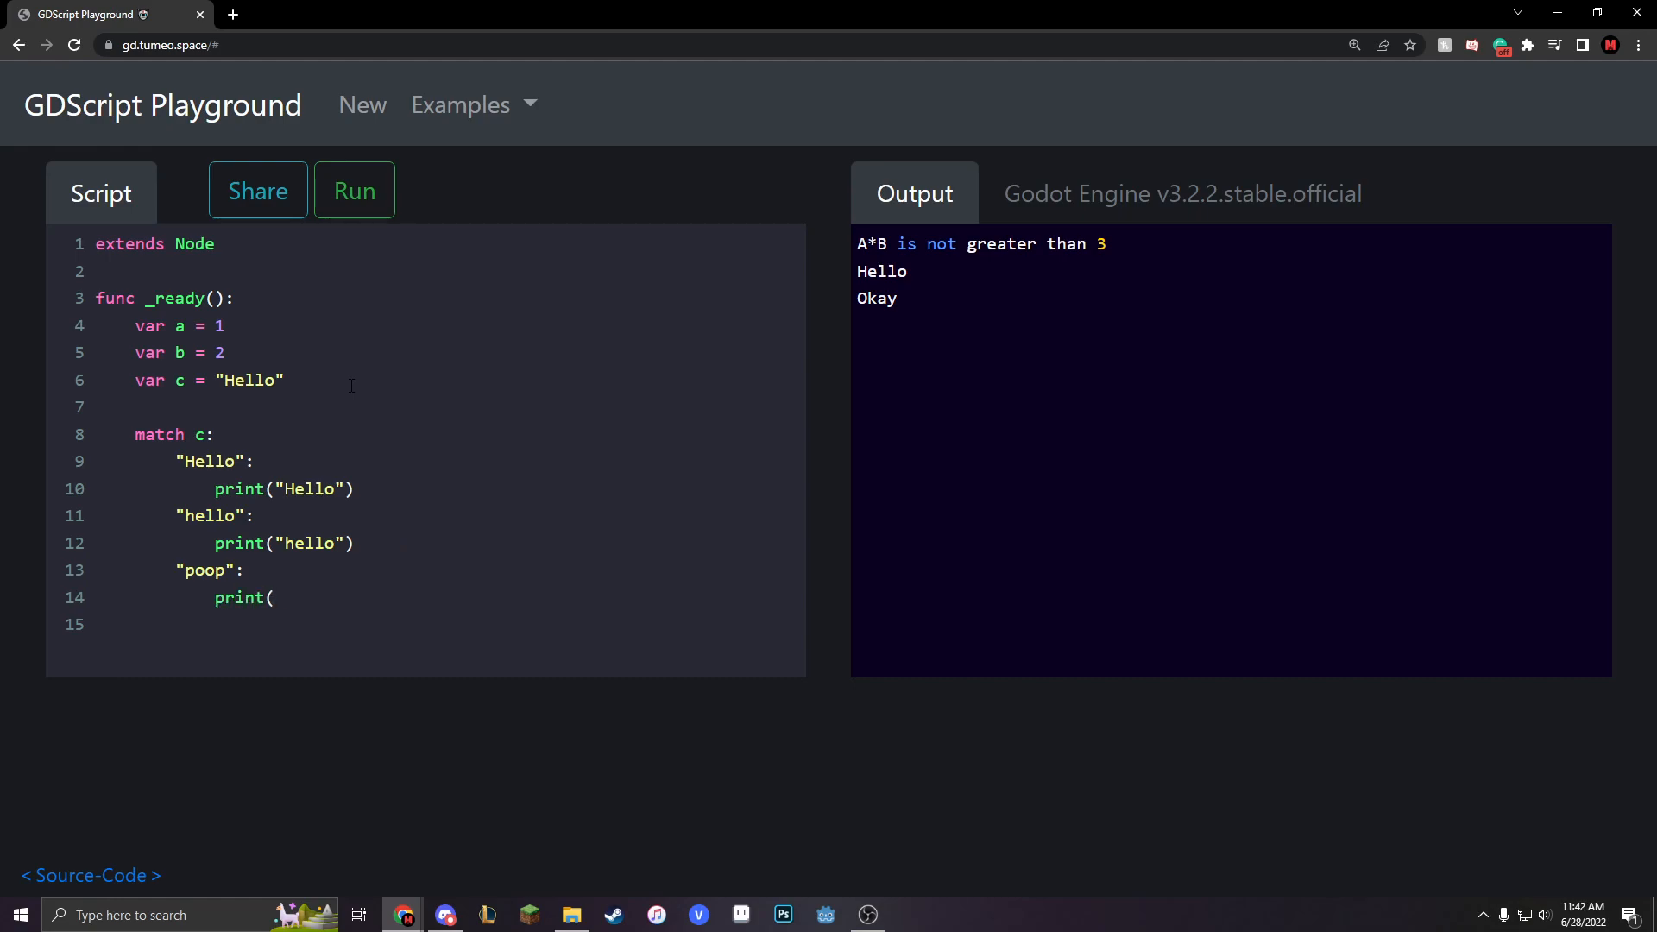
text("poop"))
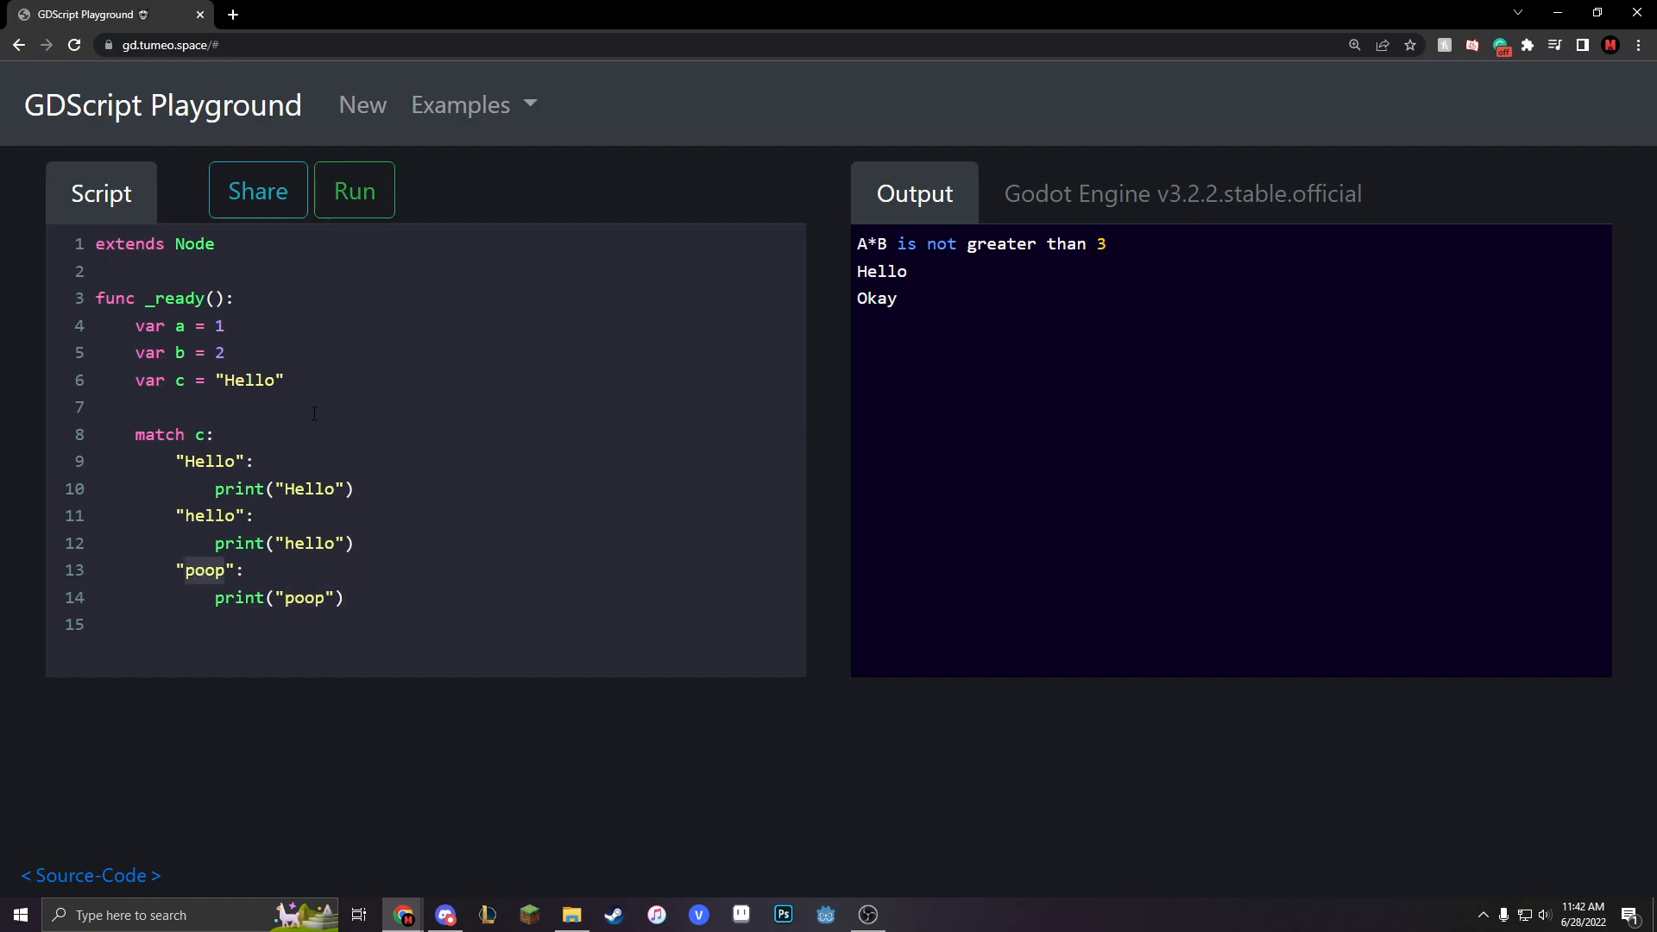
Run the script with c as "Hello", then set c to "hello" and run again
click(354, 190)
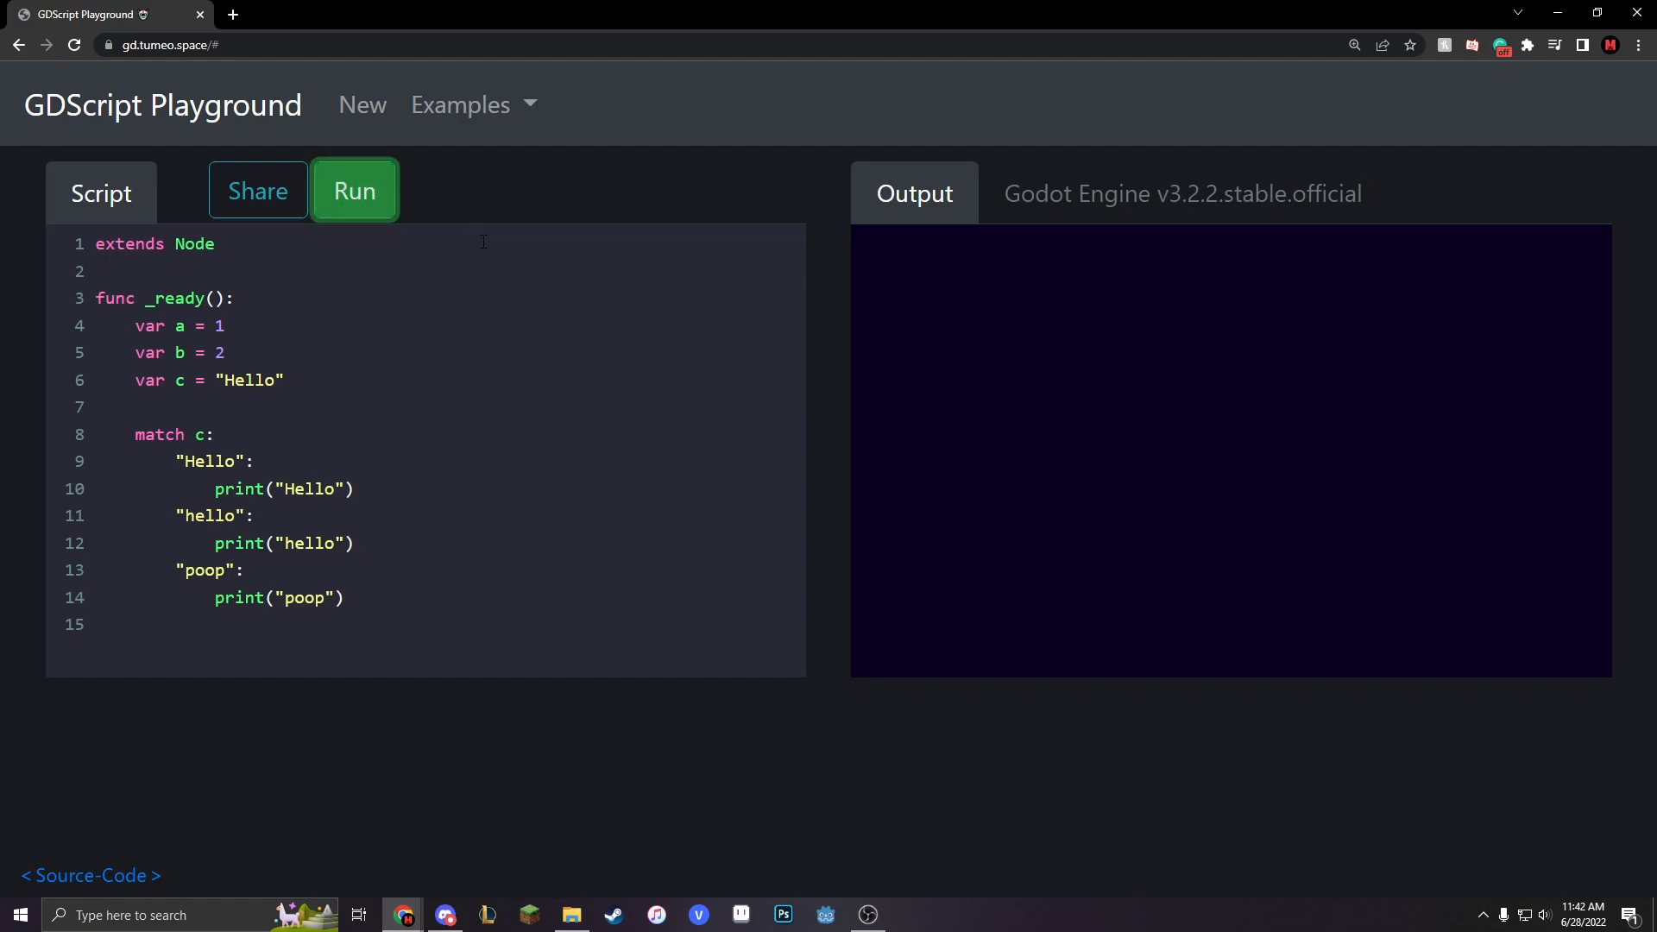
click(354, 190)
text(h)
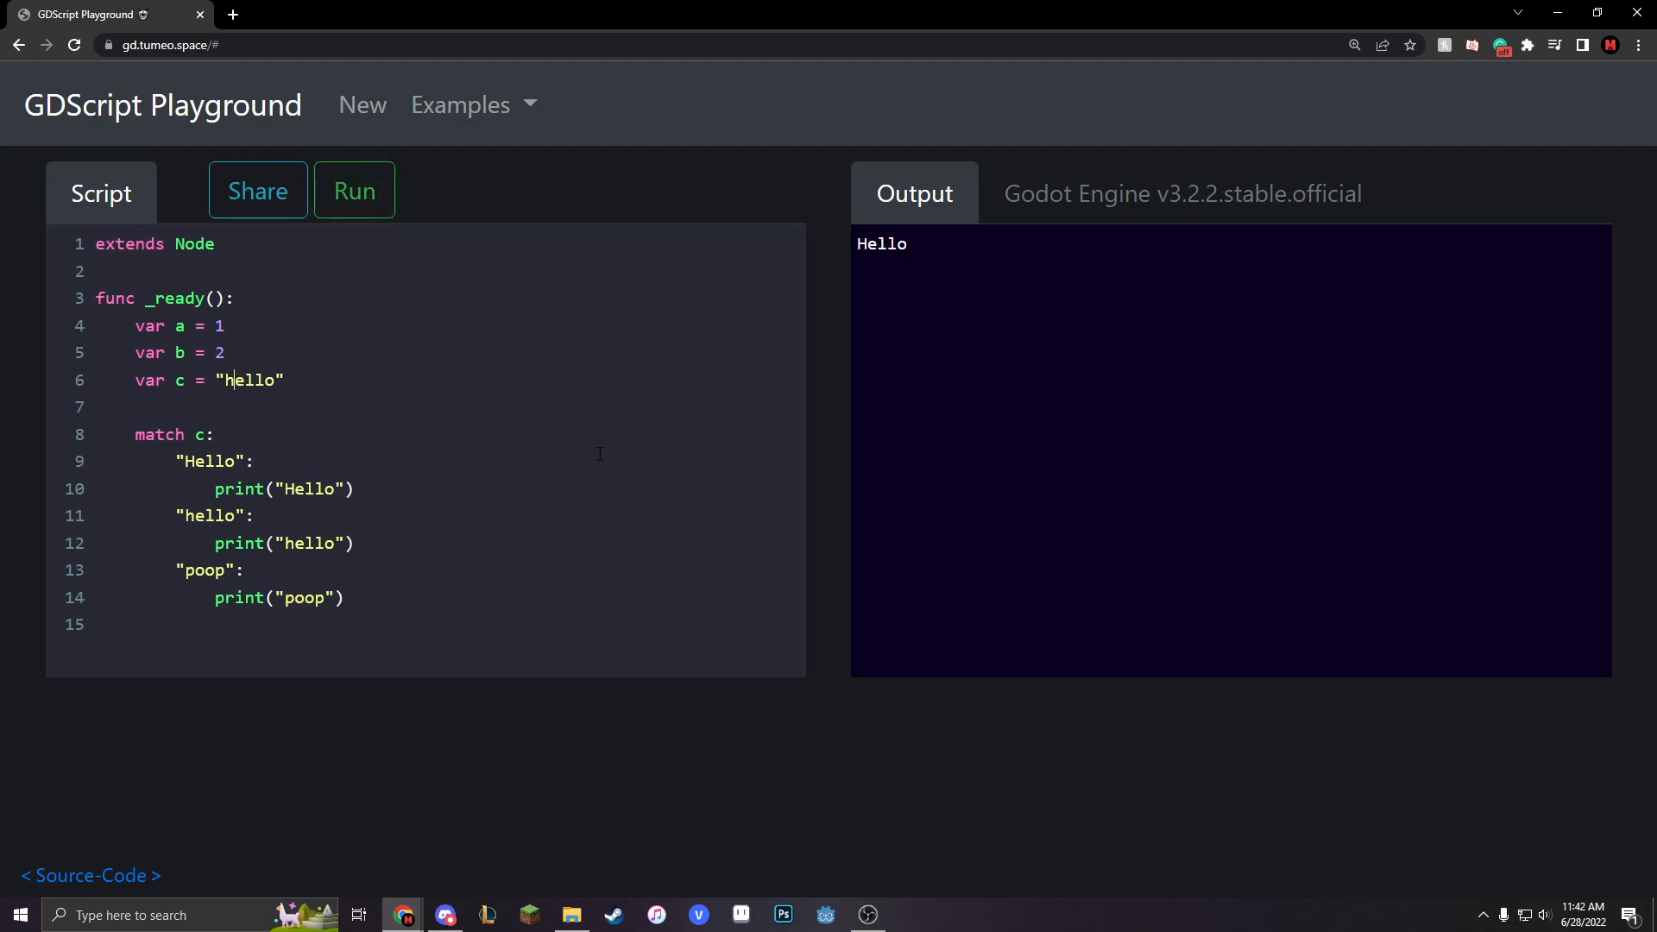
click(353, 190)
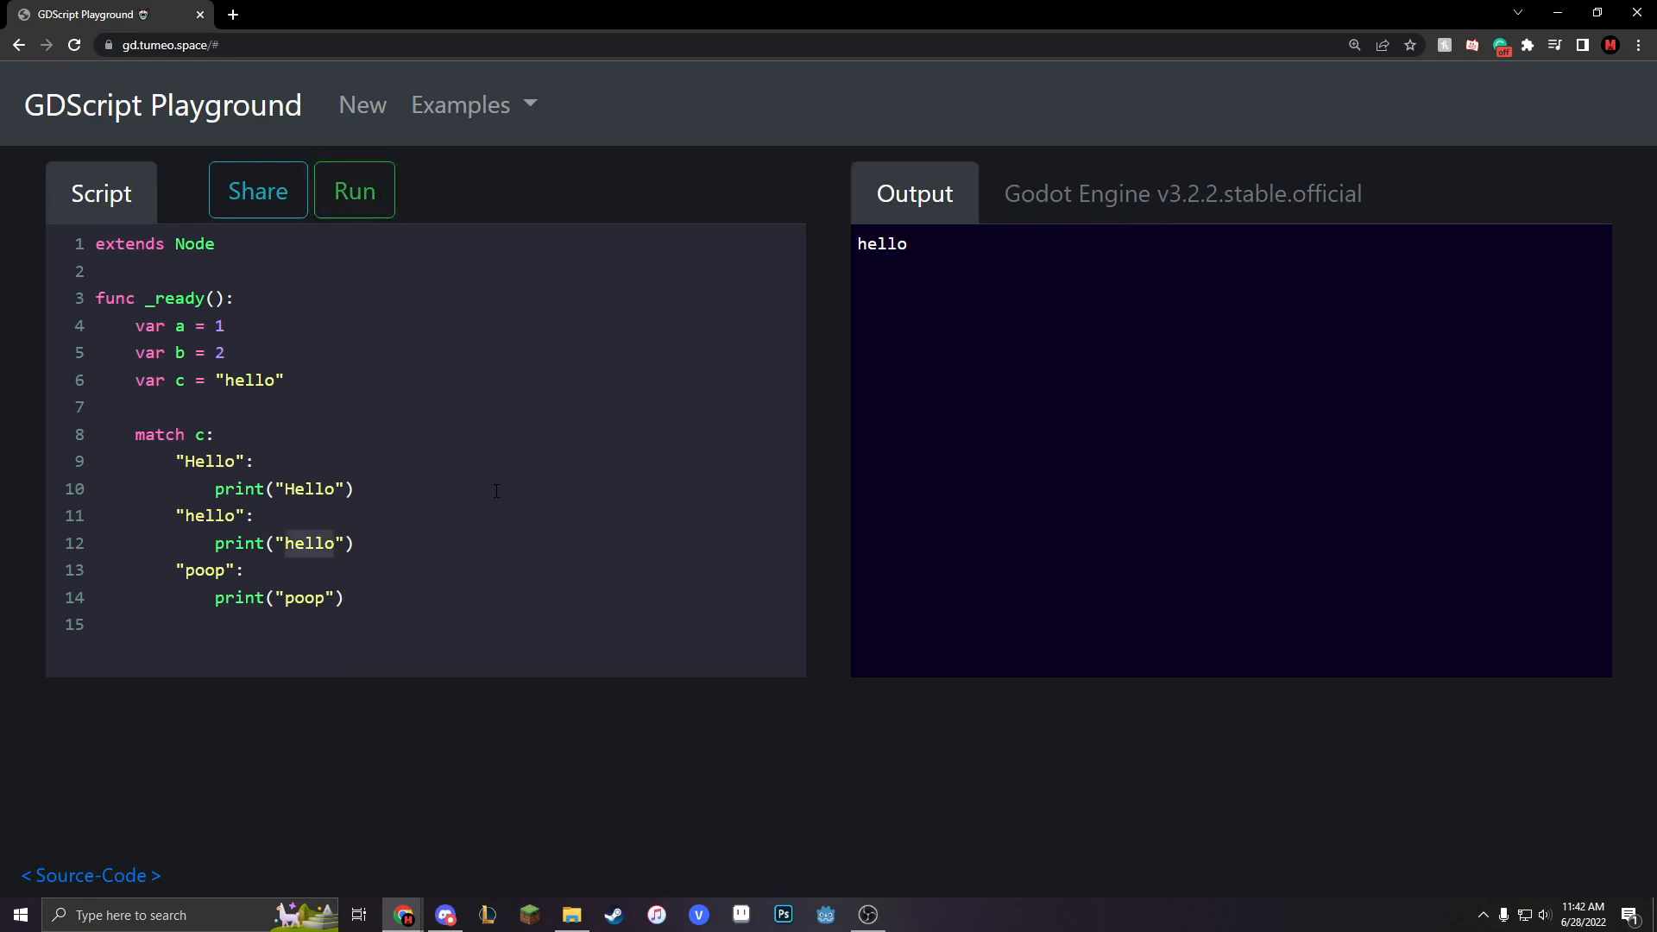
Change the hello case's print to "riewfiewjfijerws", set c to "poop" and run
text(riewfiewjfijerws)
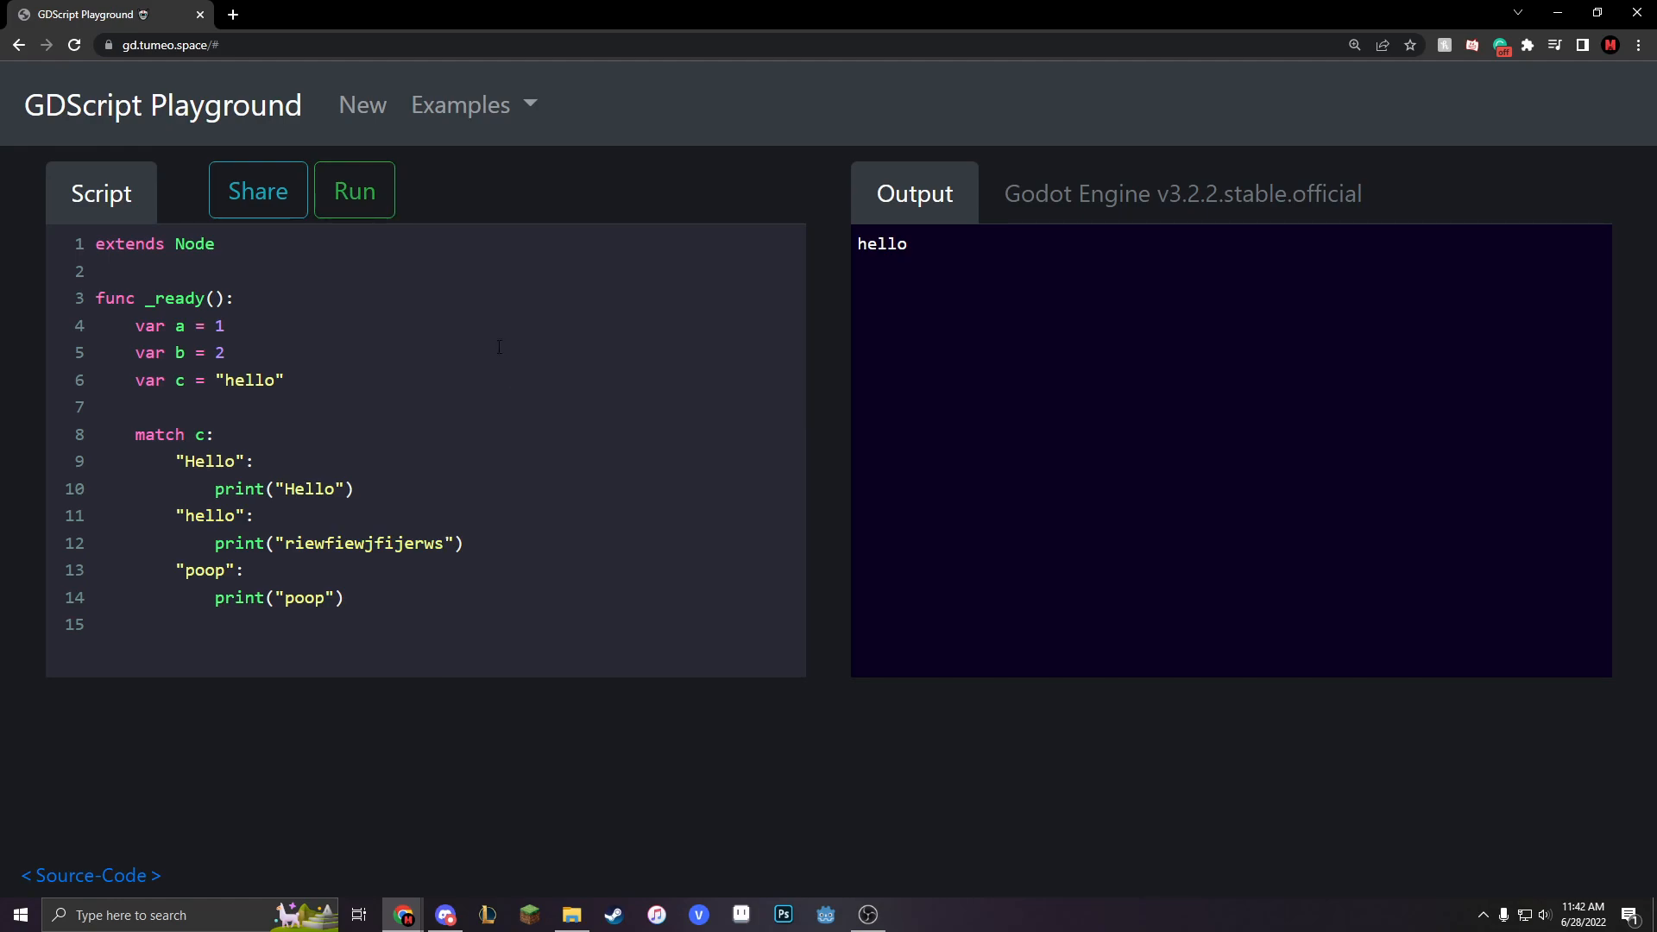
click(354, 189)
text(poop)
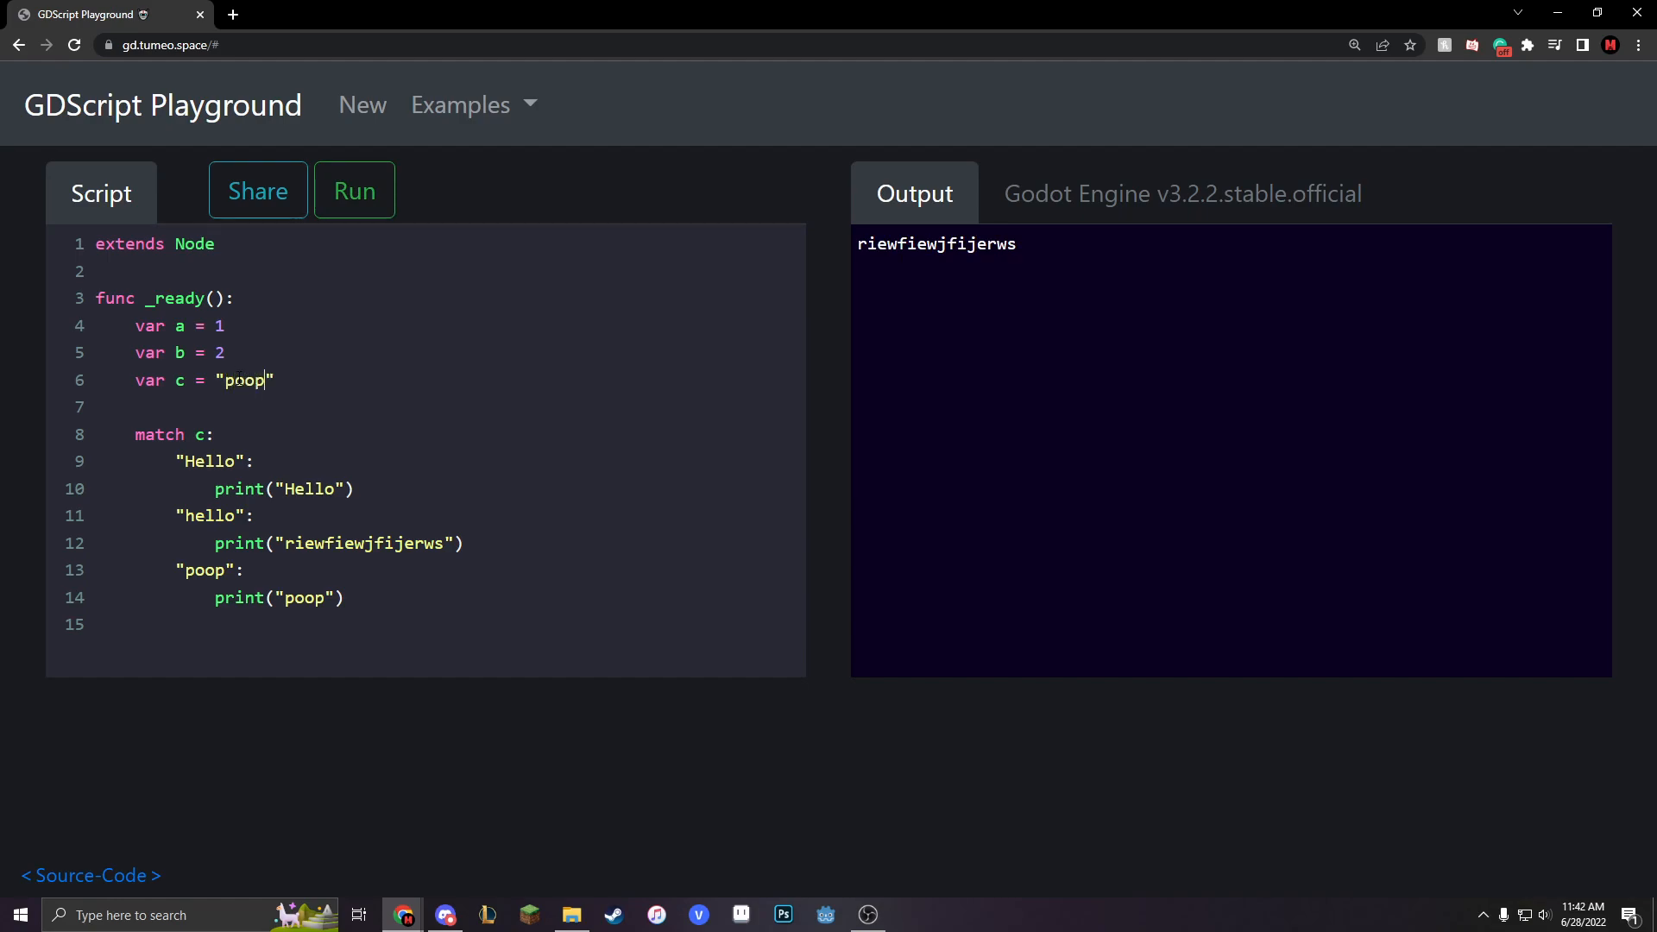
click(354, 190)
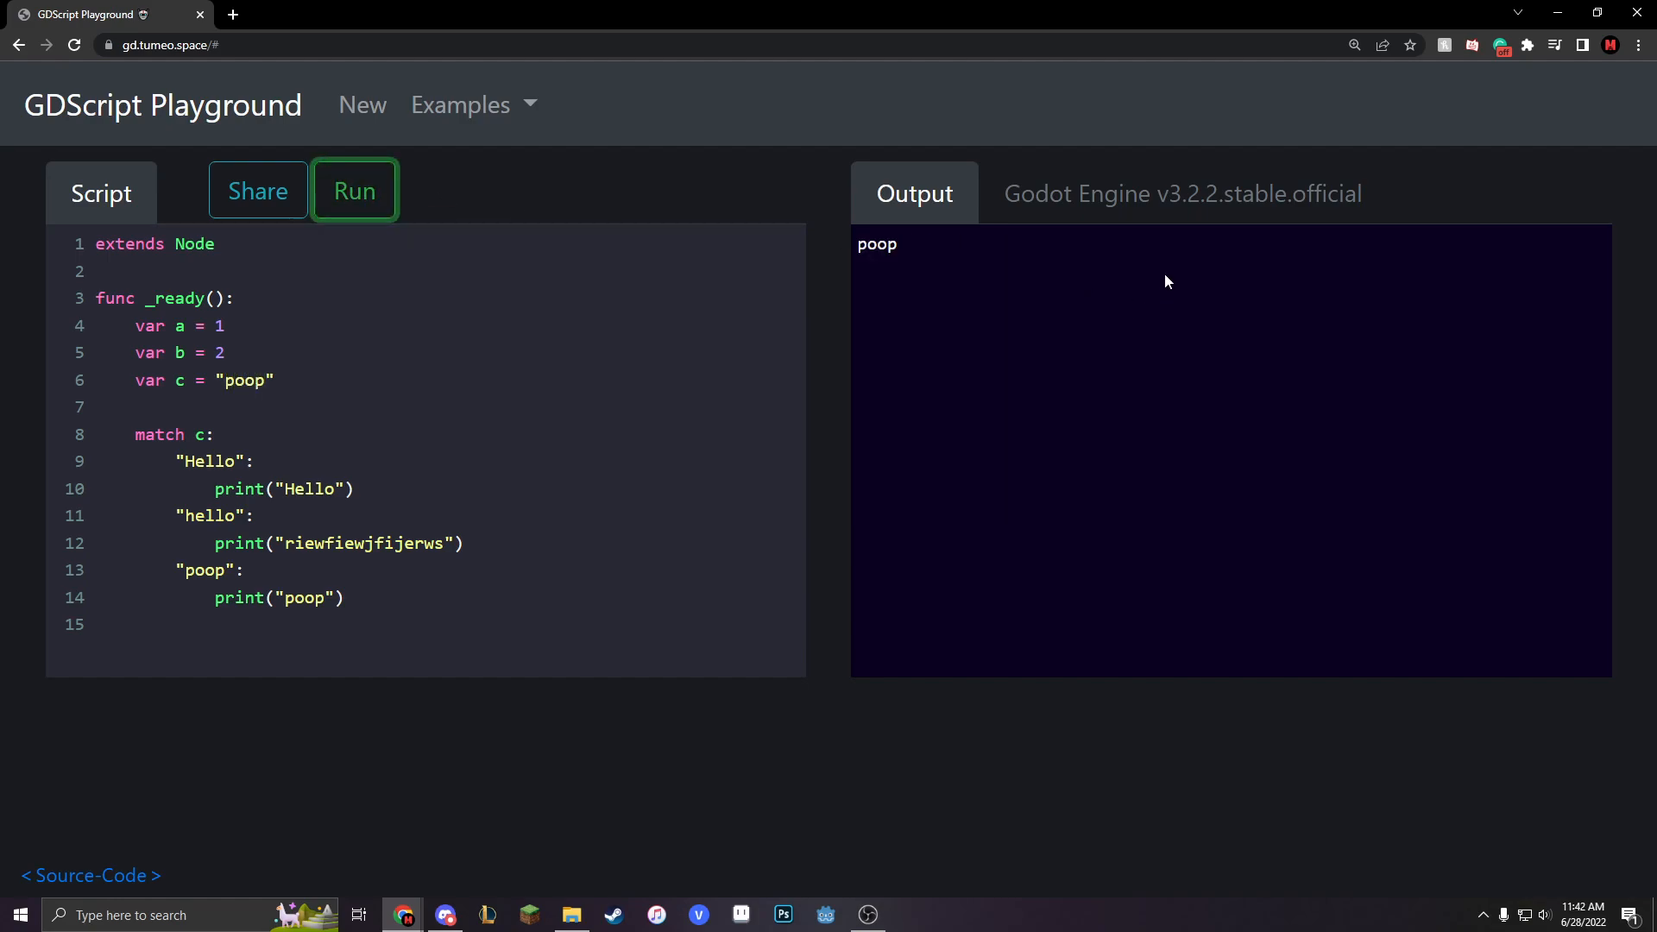